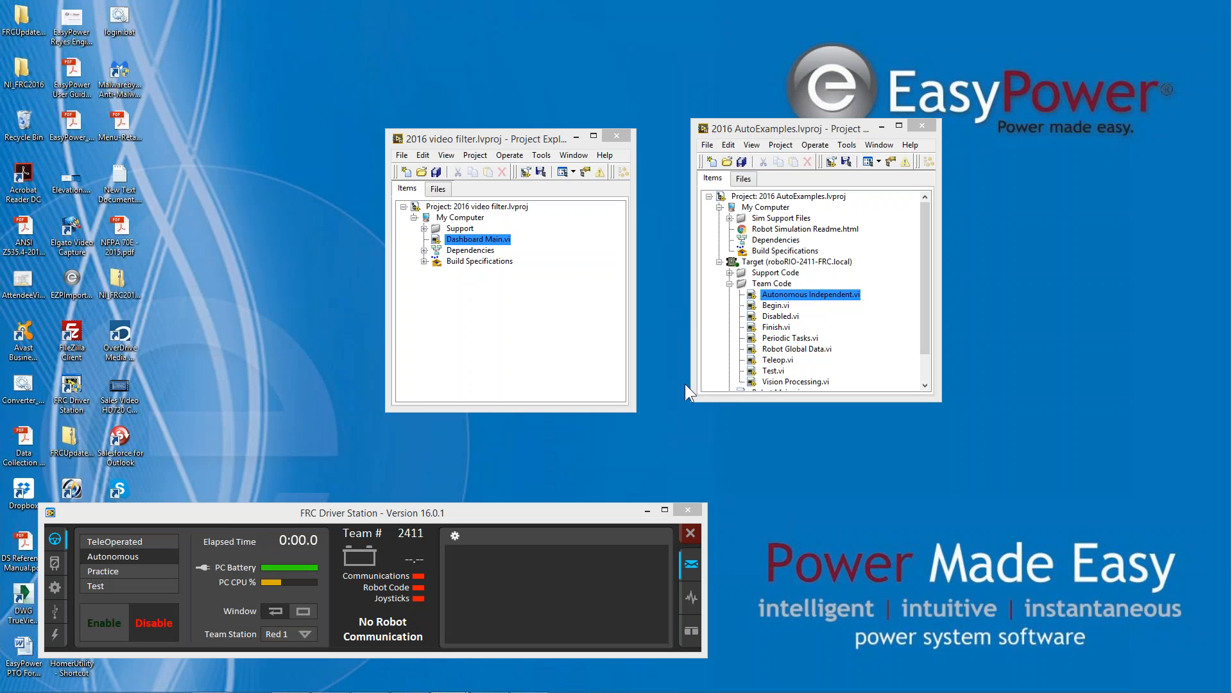
mouse_move(685, 363)
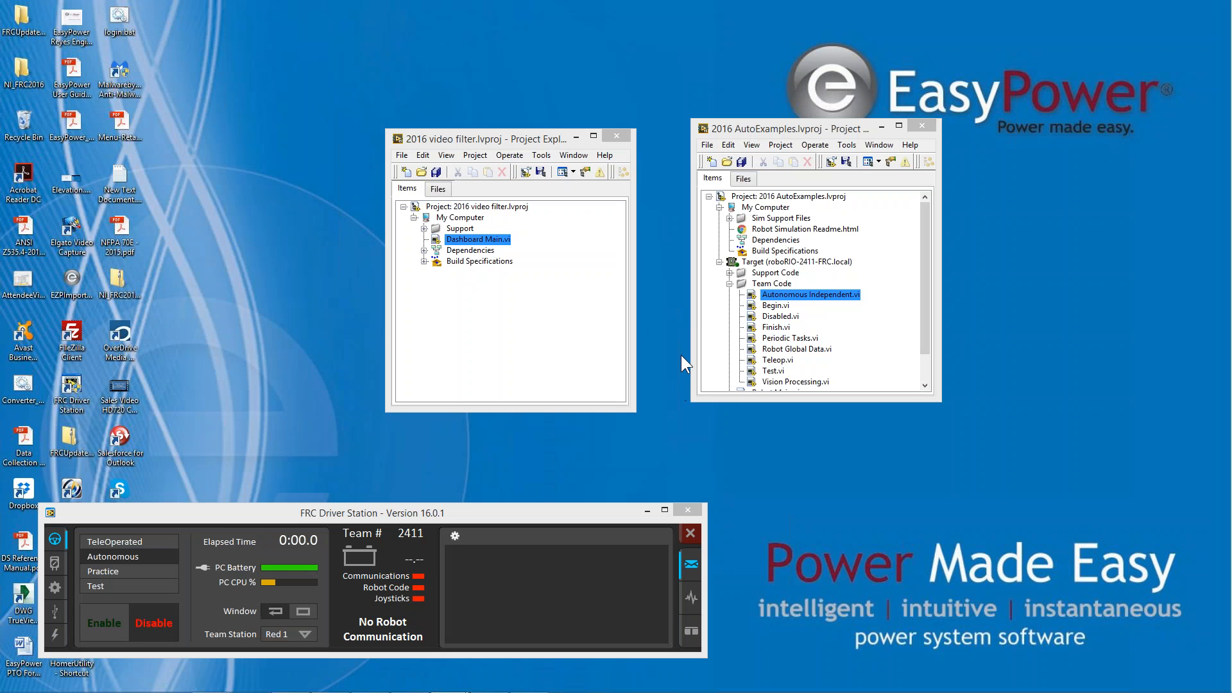
mouse_move(550, 155)
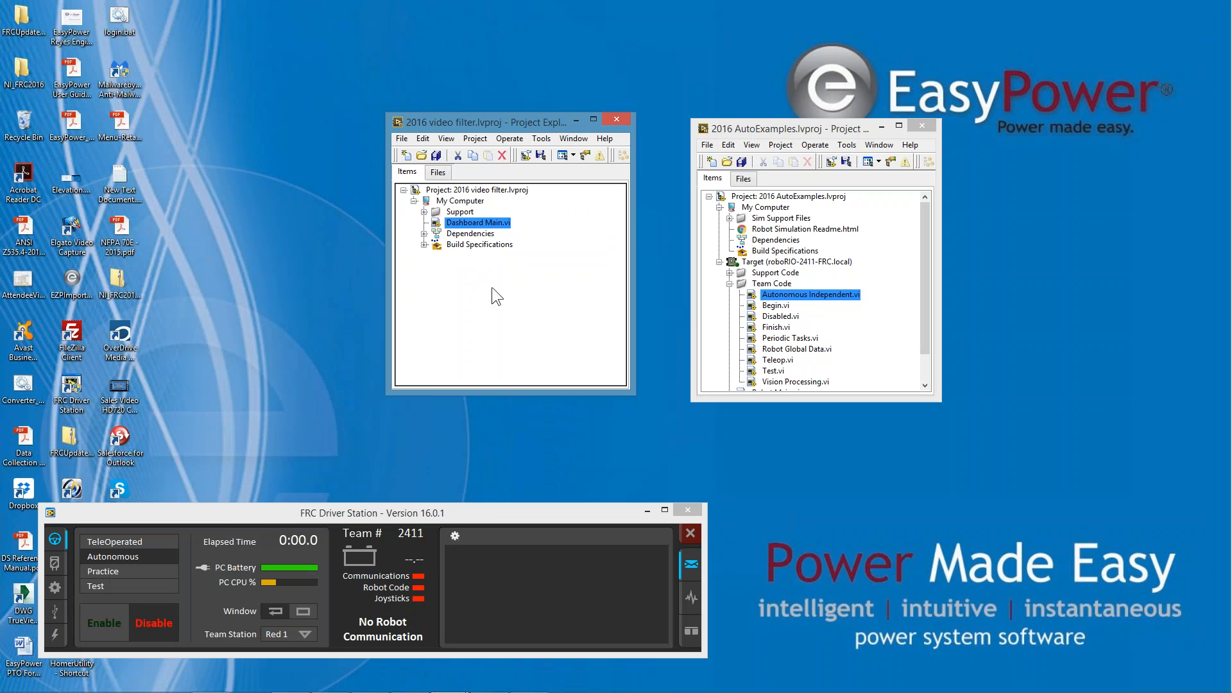
mouse_move(523, 410)
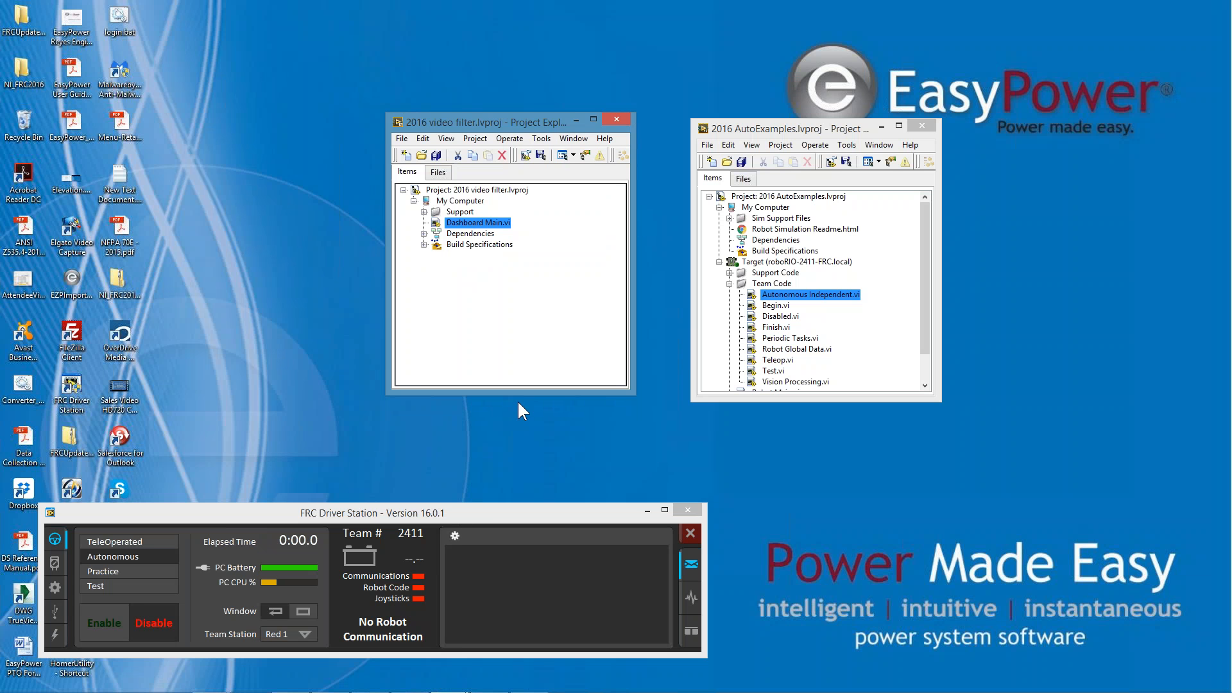
mouse_move(520, 269)
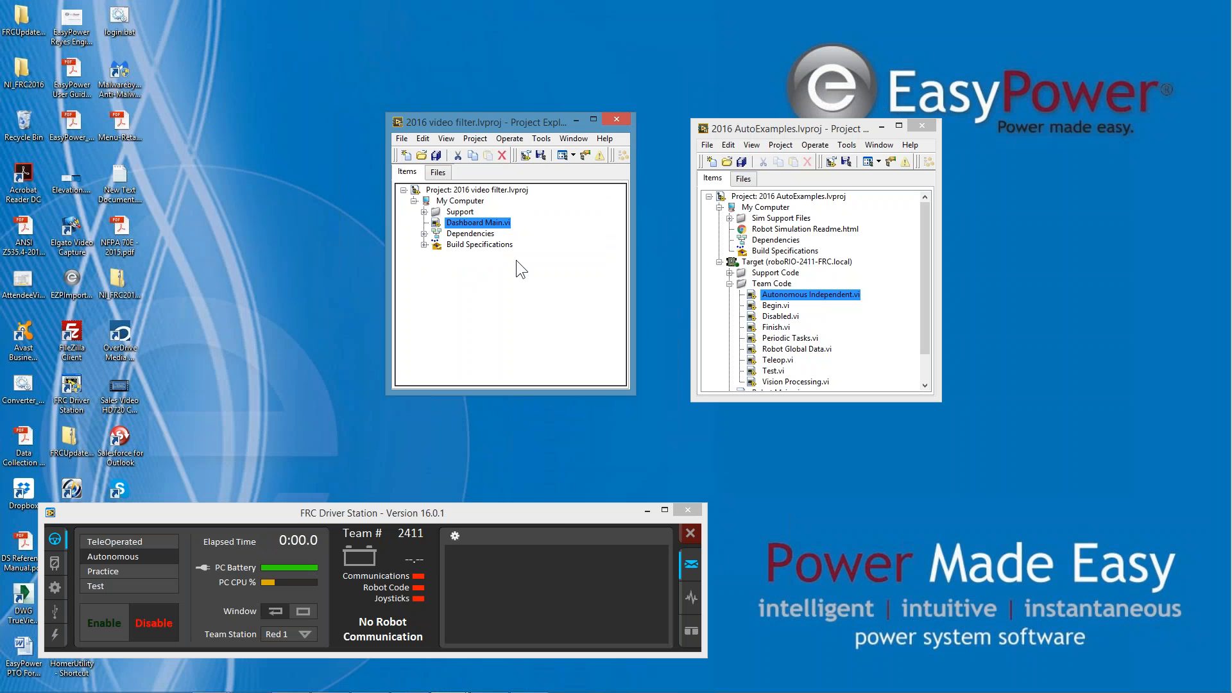
mouse_move(480, 259)
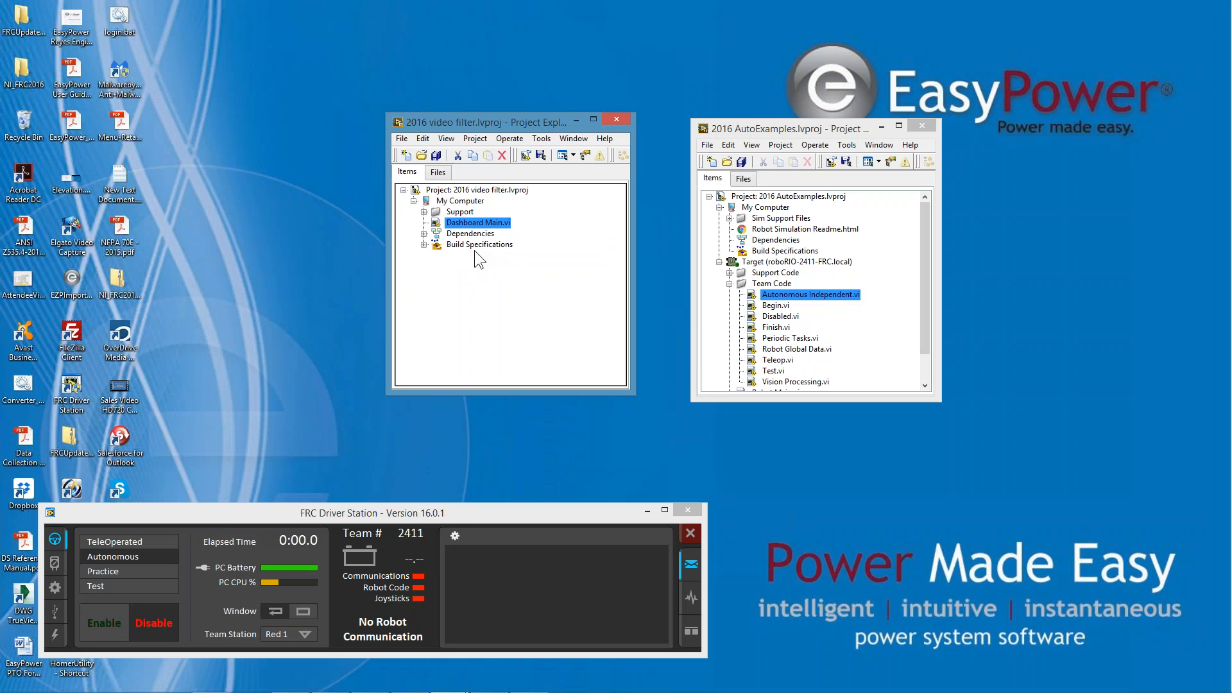
mouse_move(436, 263)
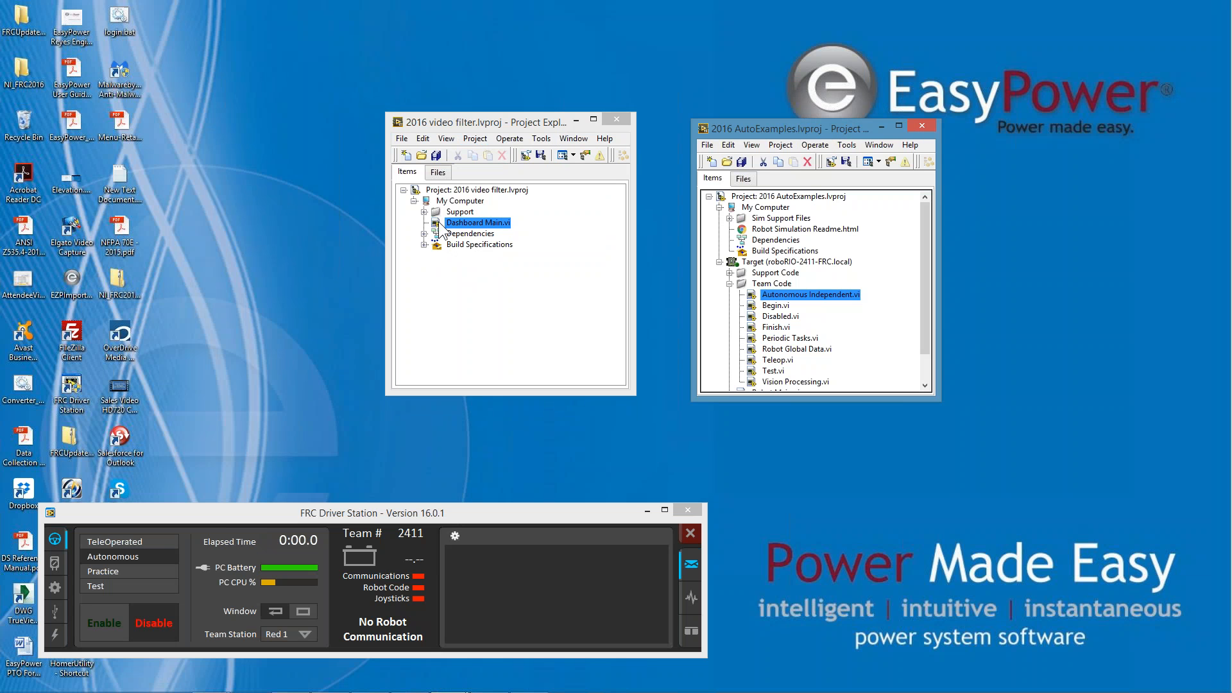
- Open Dashboard Main.vi and show its block diagram
double_click(477, 223)
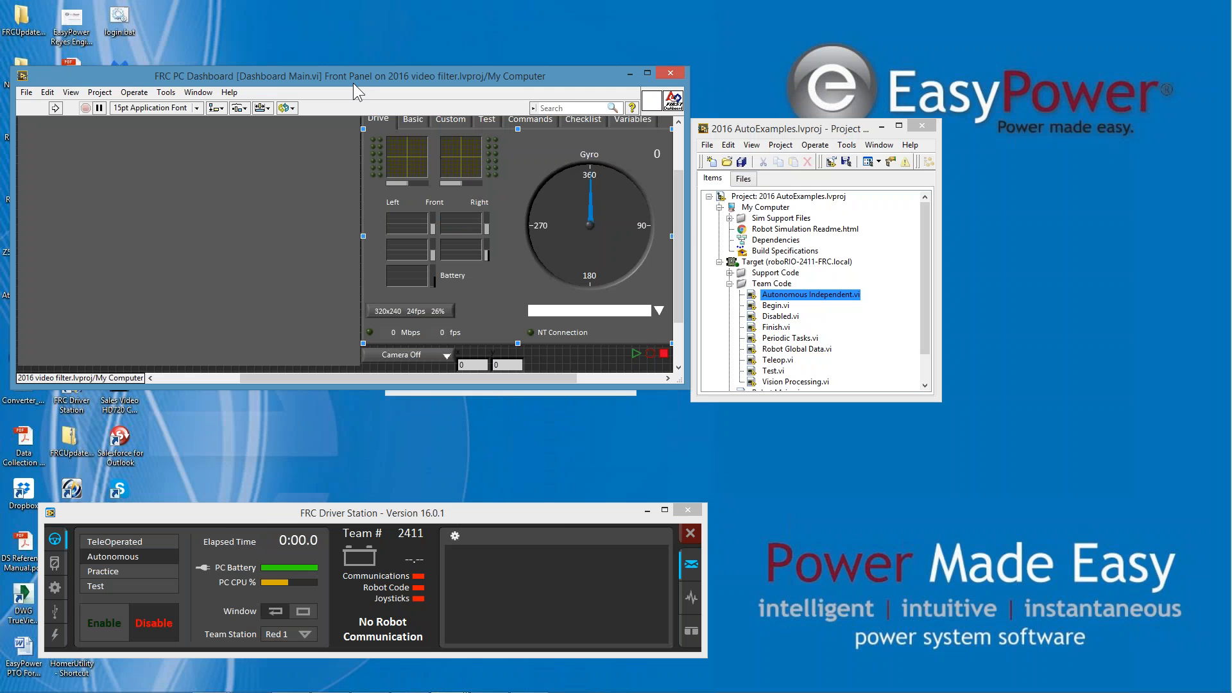
click(198, 92)
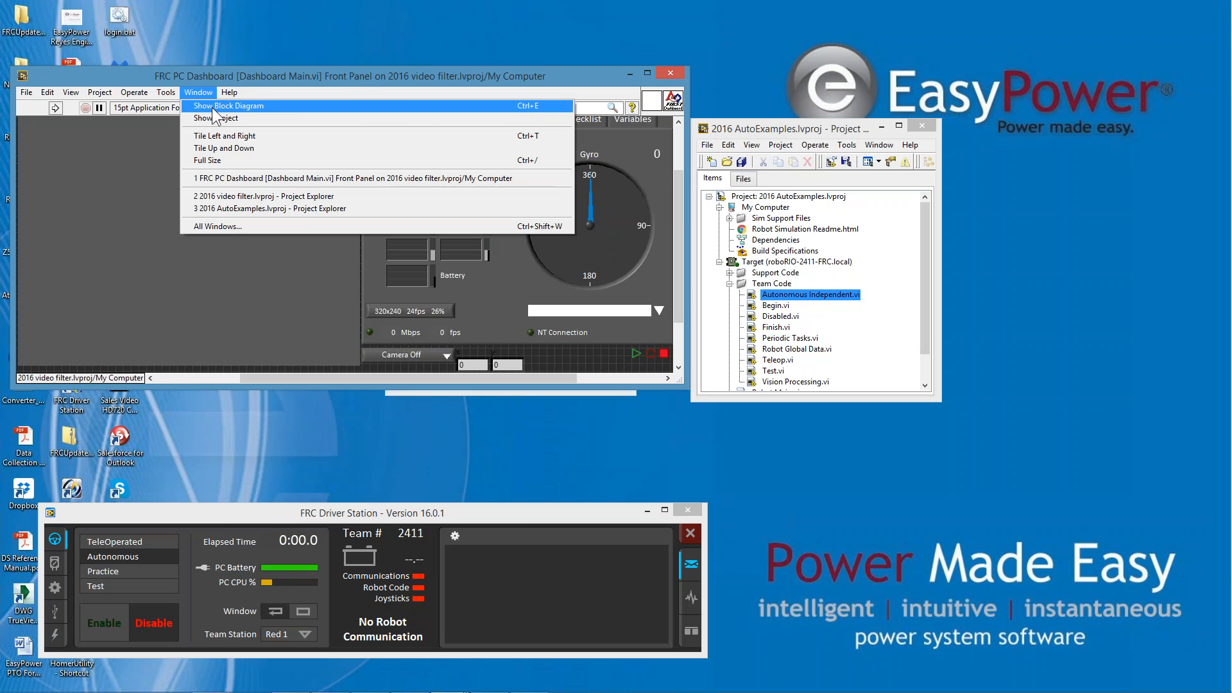
click(230, 105)
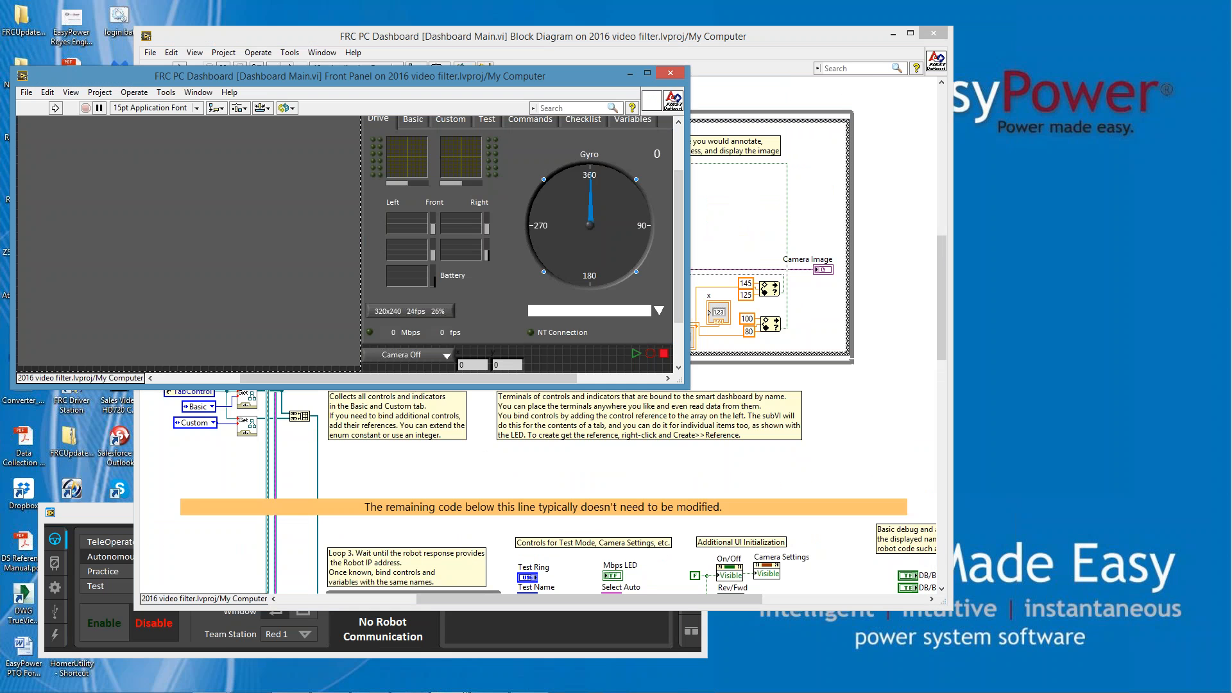
- Inspect the auto selector box, then scroll the block diagram down to Select Auto
click(589, 310)
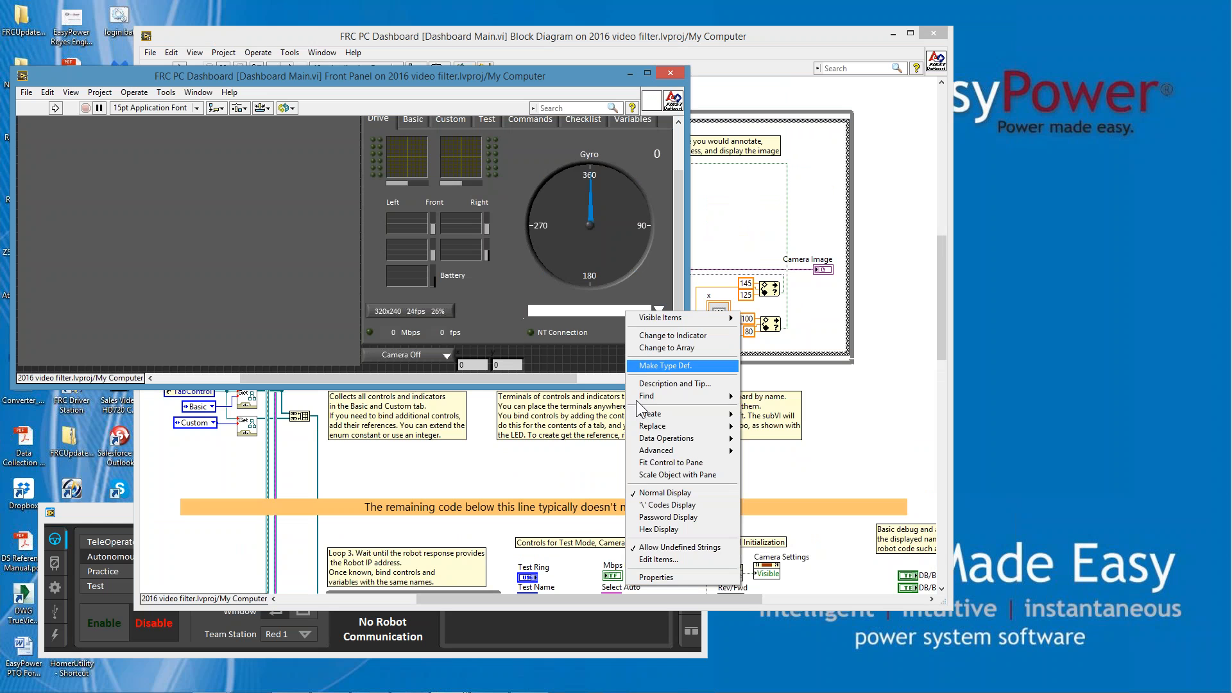
mouse_move(669, 493)
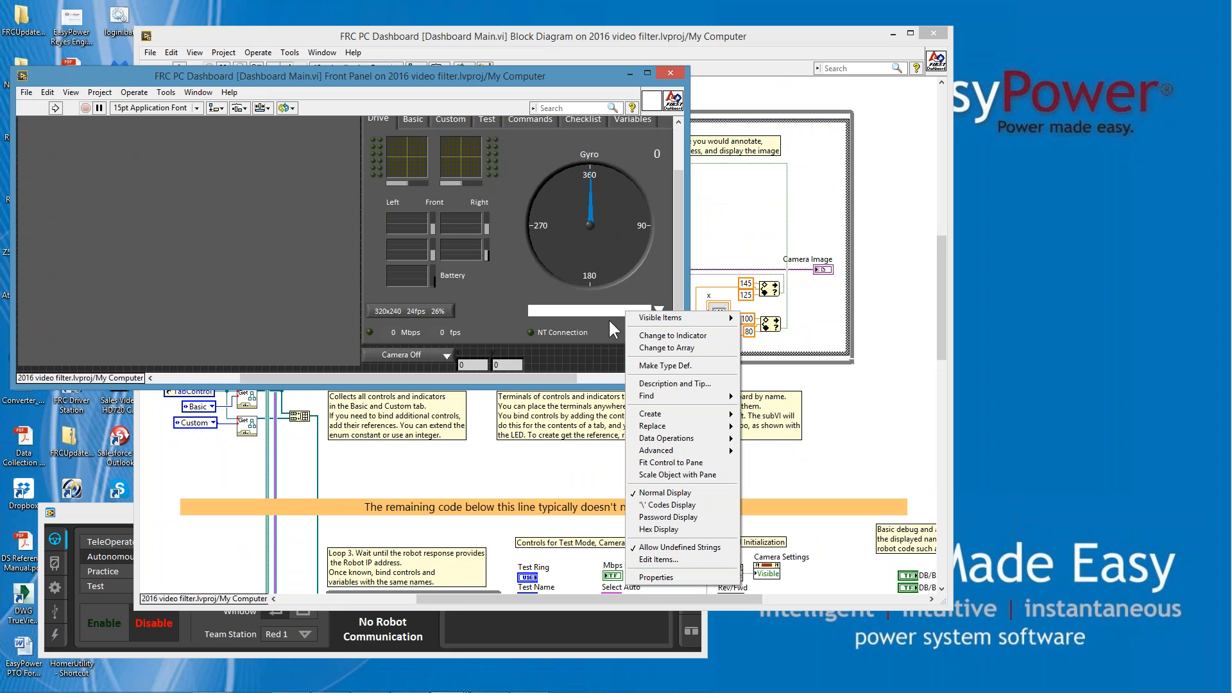
mouse_move(672, 396)
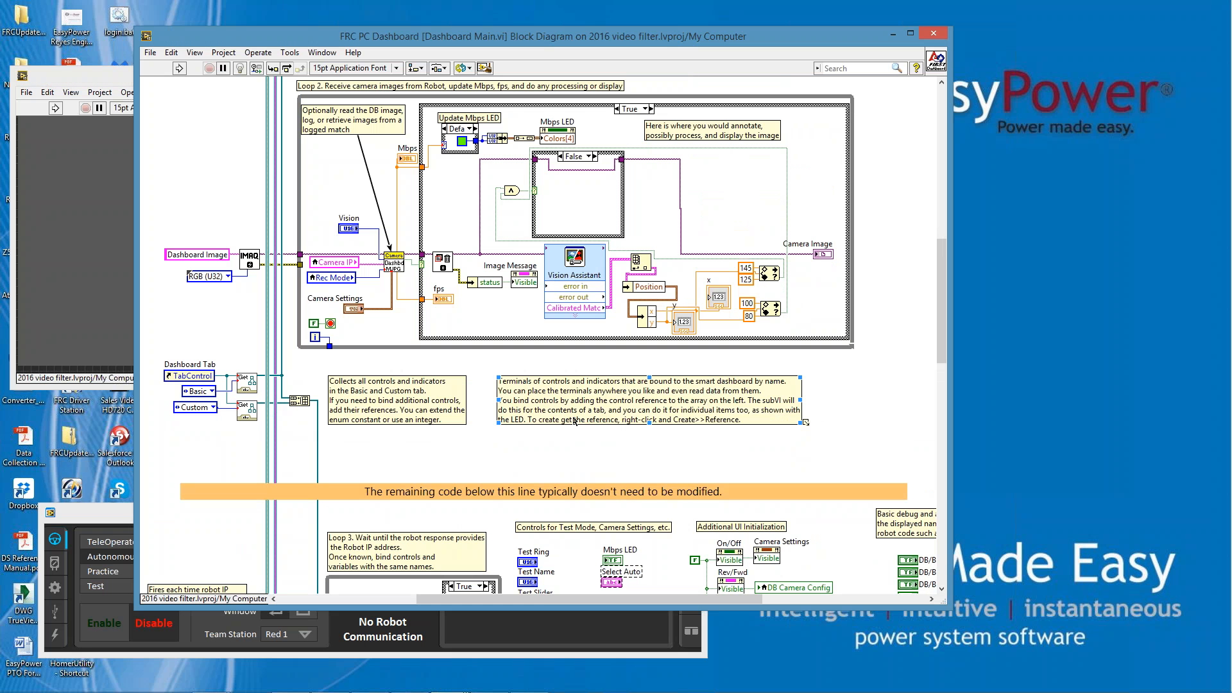
scroll(down, 3)
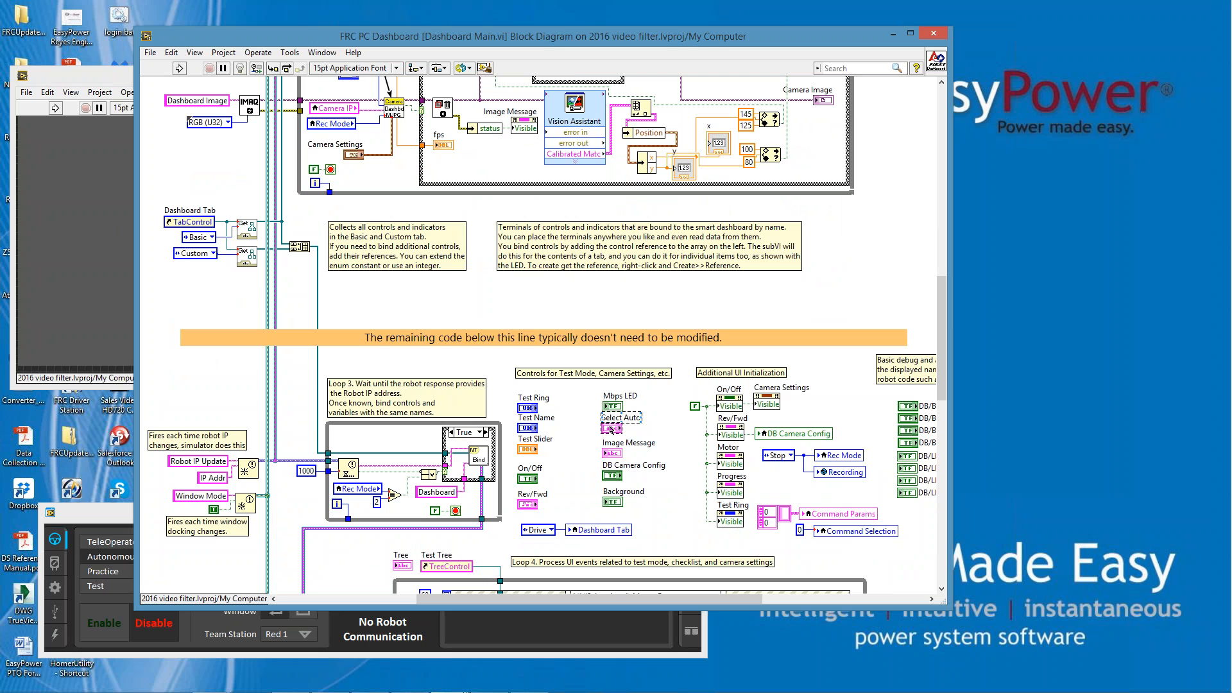
right_click(612, 416)
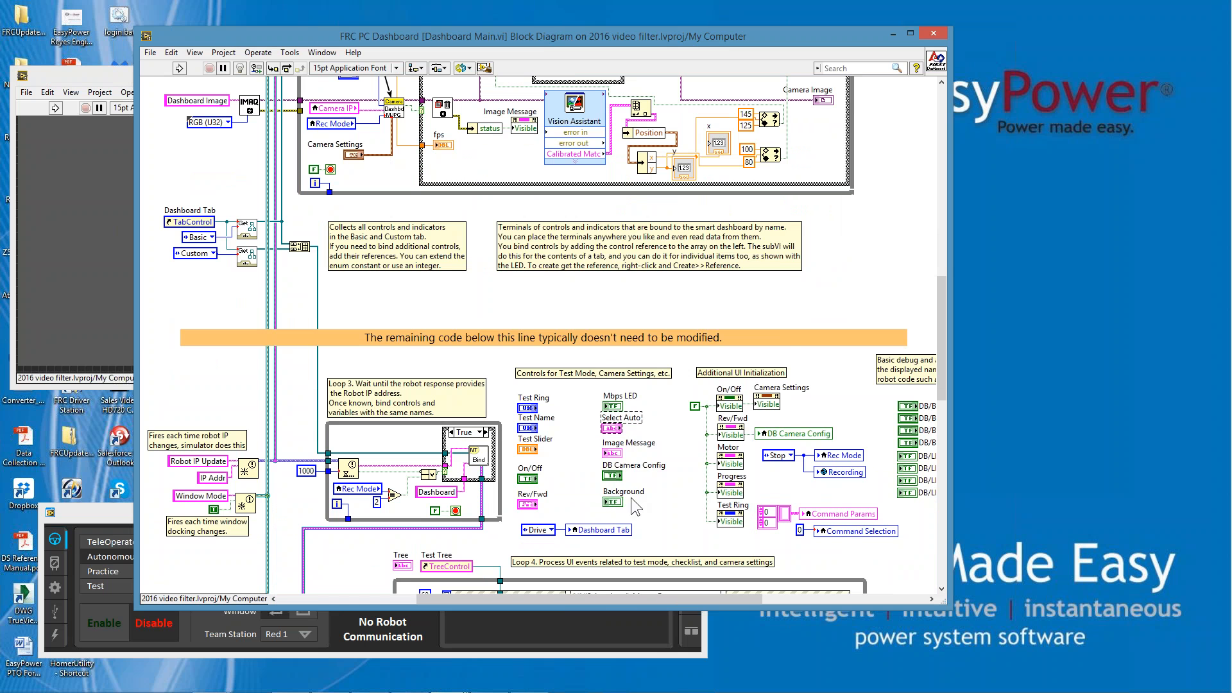
double_click(621, 417)
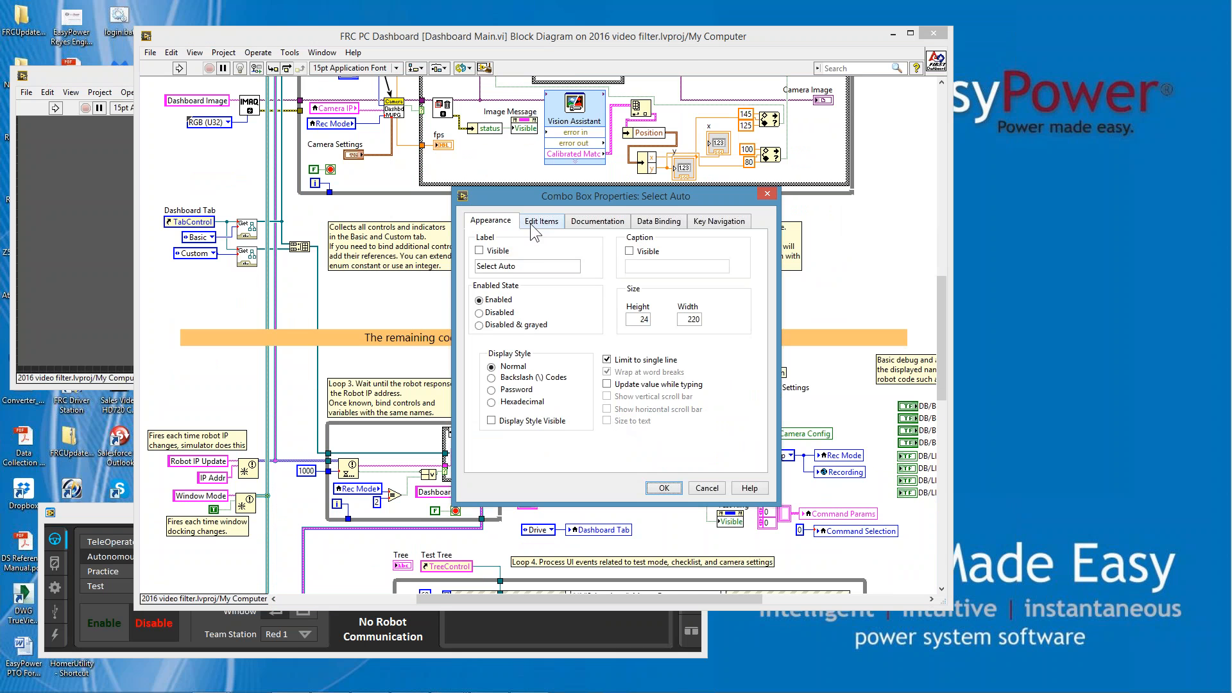
click(542, 221)
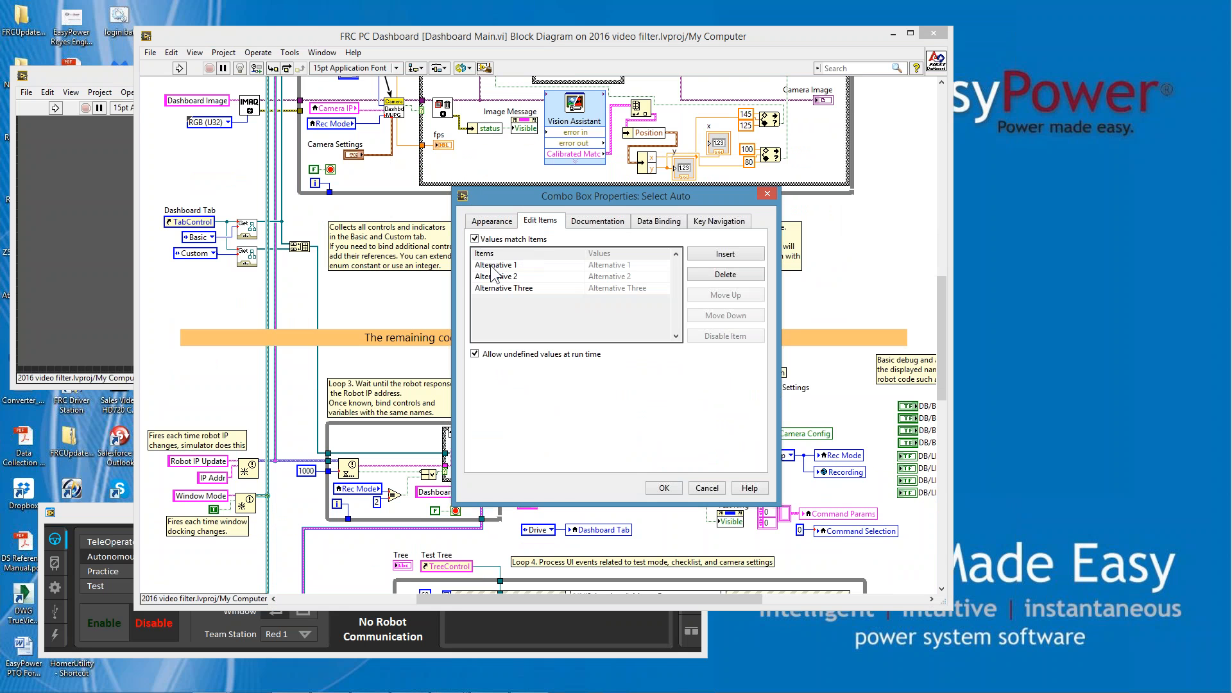
mouse_move(501, 281)
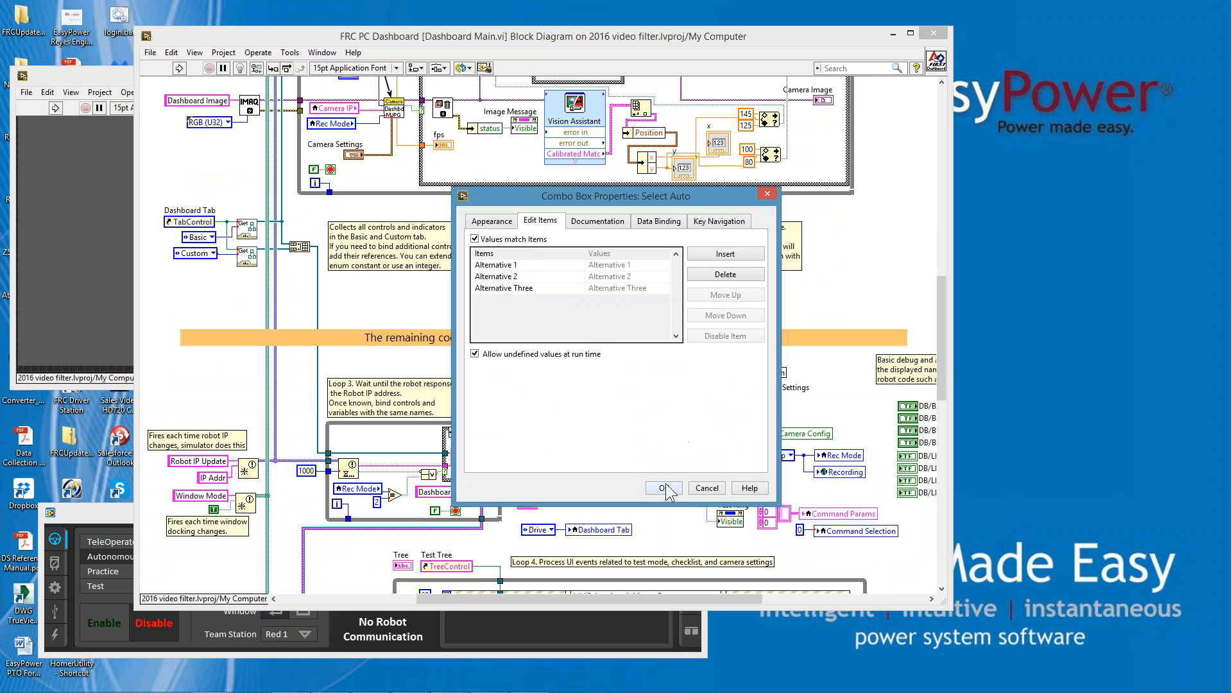
mouse_move(606, 426)
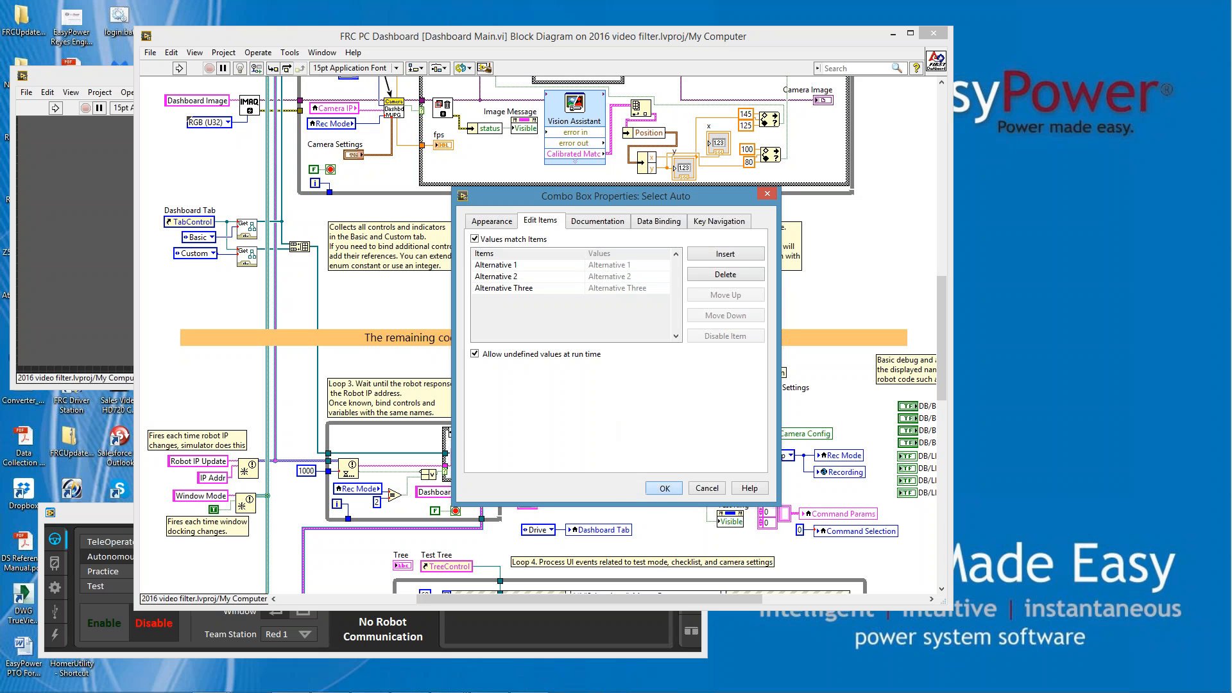
click(663, 488)
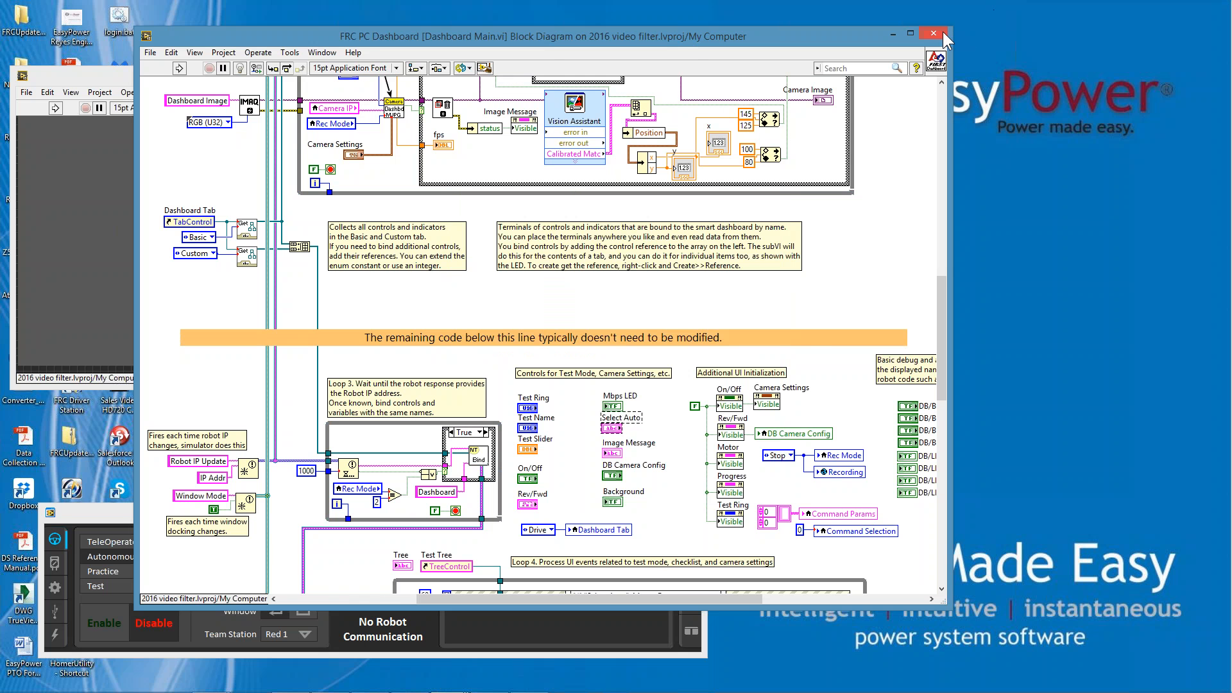
- Close Dashboard Main's diagram and panel without saving, then close the video filter project
click(934, 33)
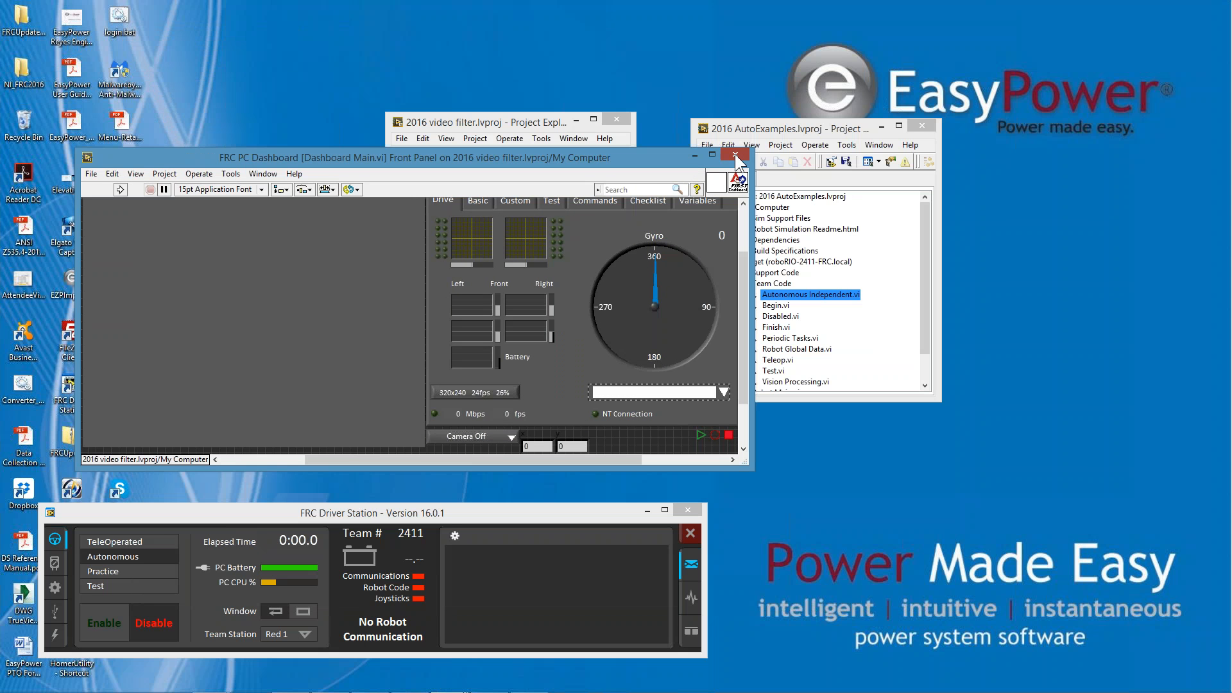
click(735, 157)
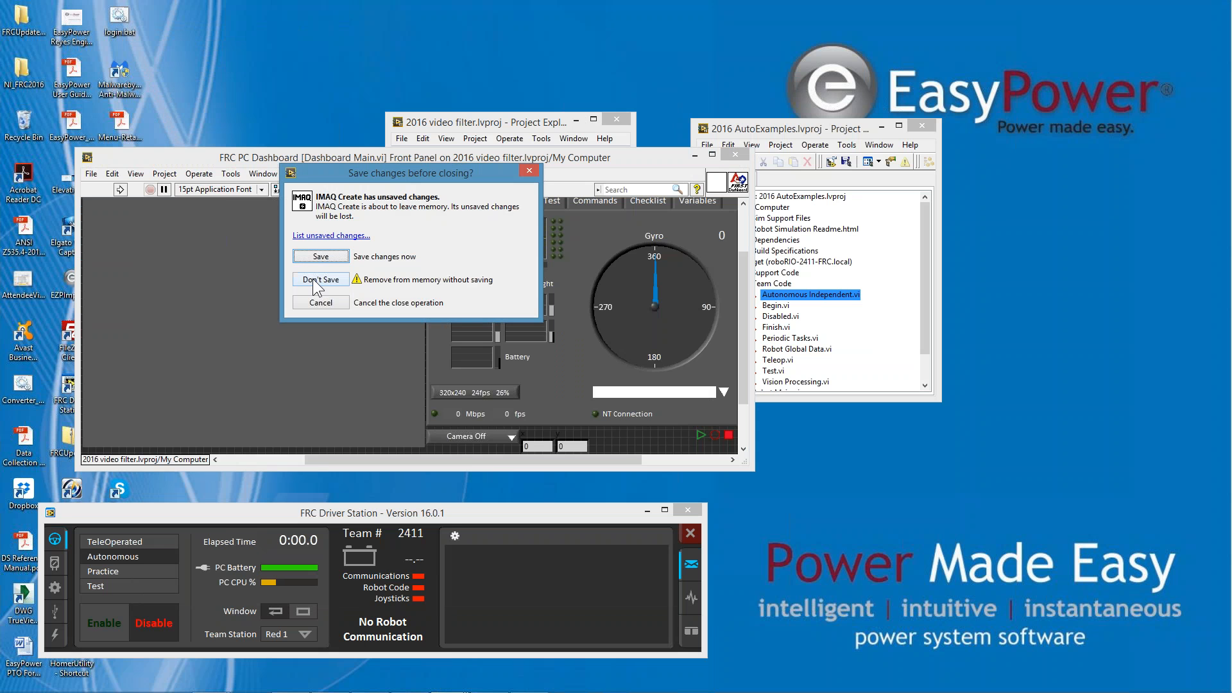
click(319, 279)
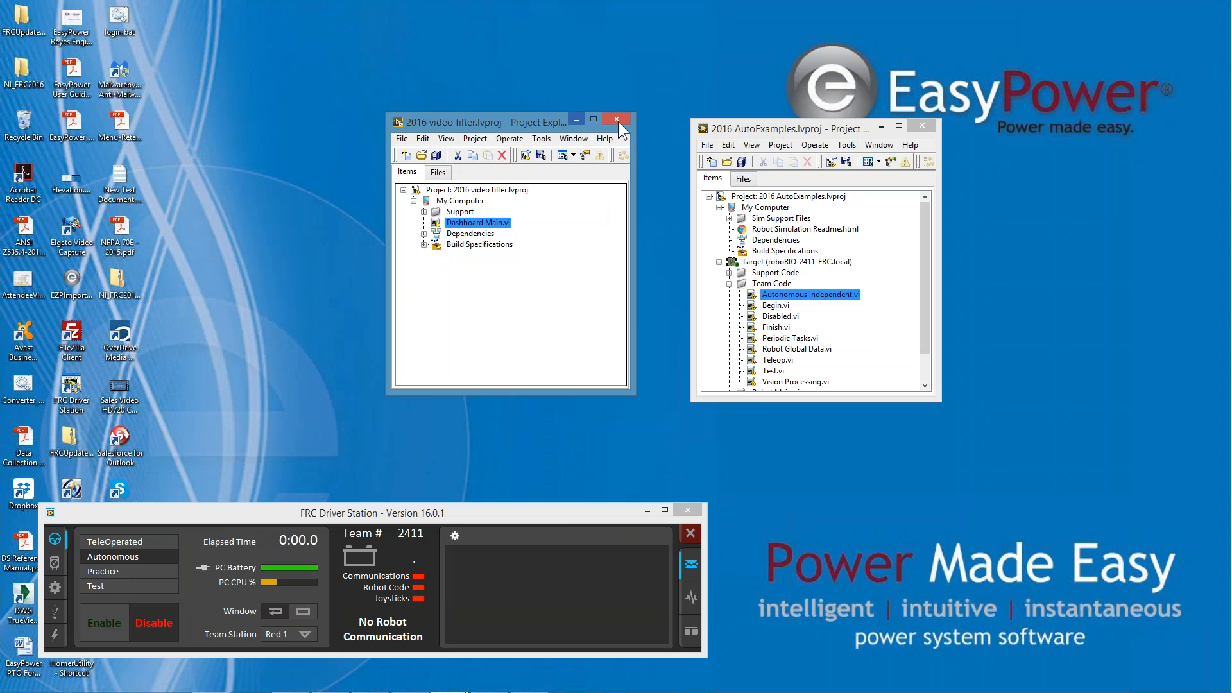
click(617, 120)
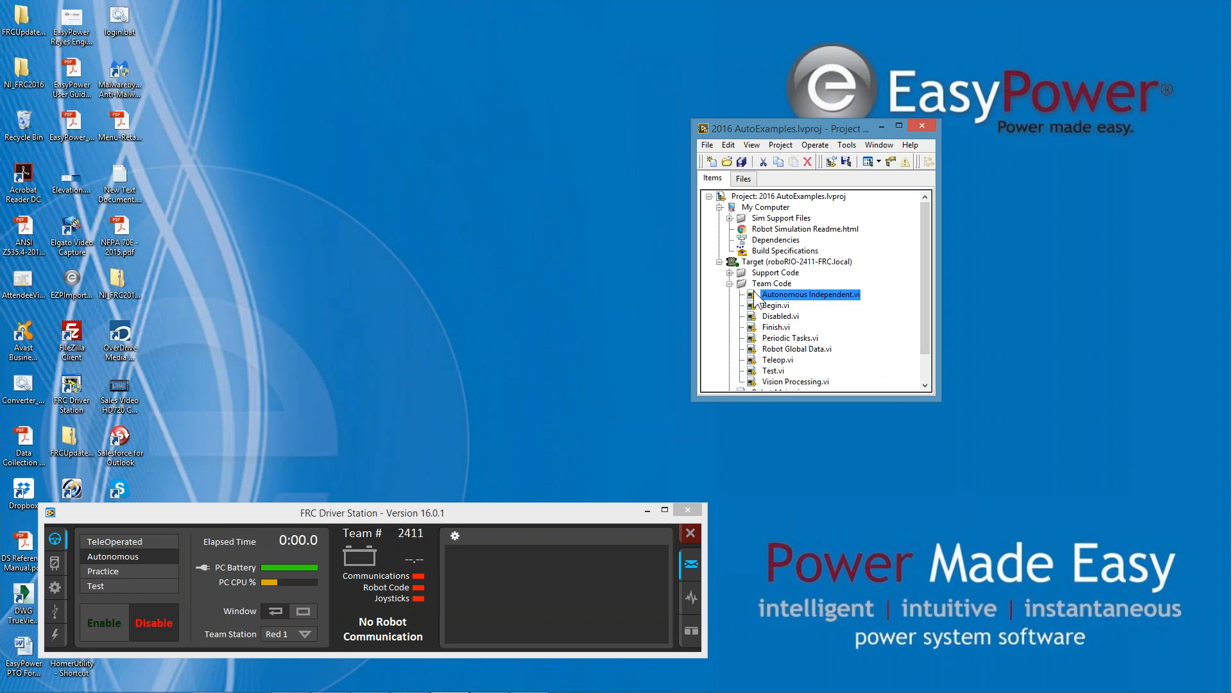
- Open Autonomous Independent.vi and show its block diagram with the Default case
double_click(810, 294)
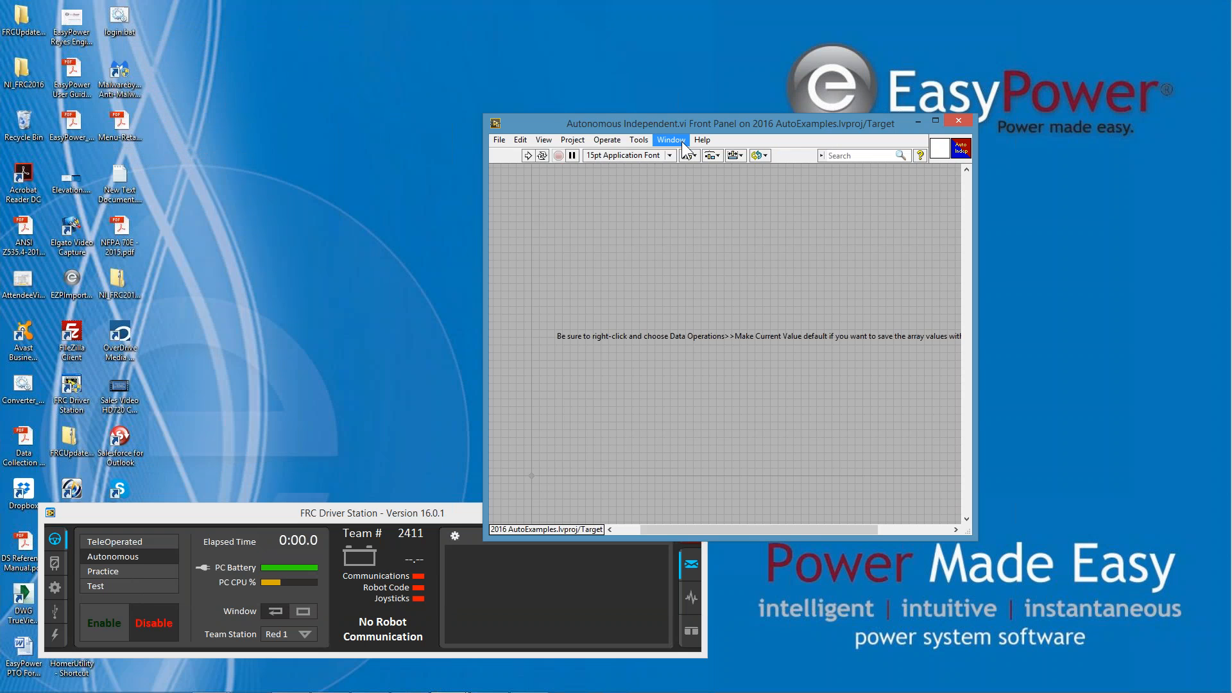
click(670, 139)
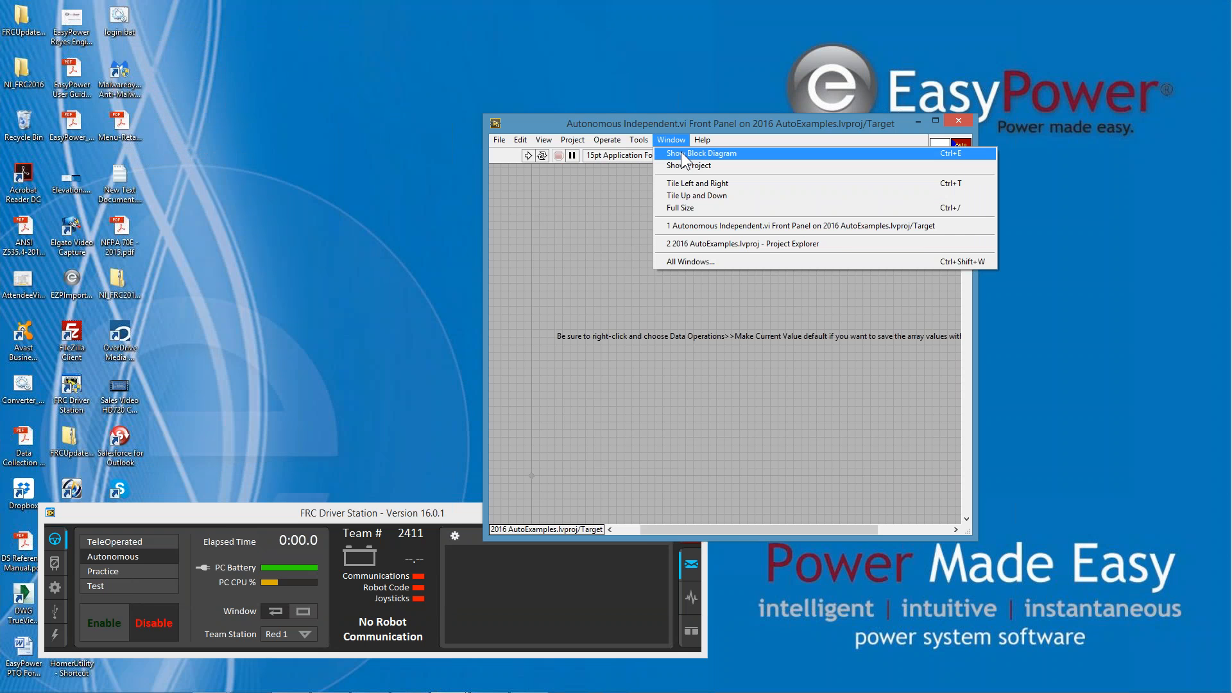
click(701, 153)
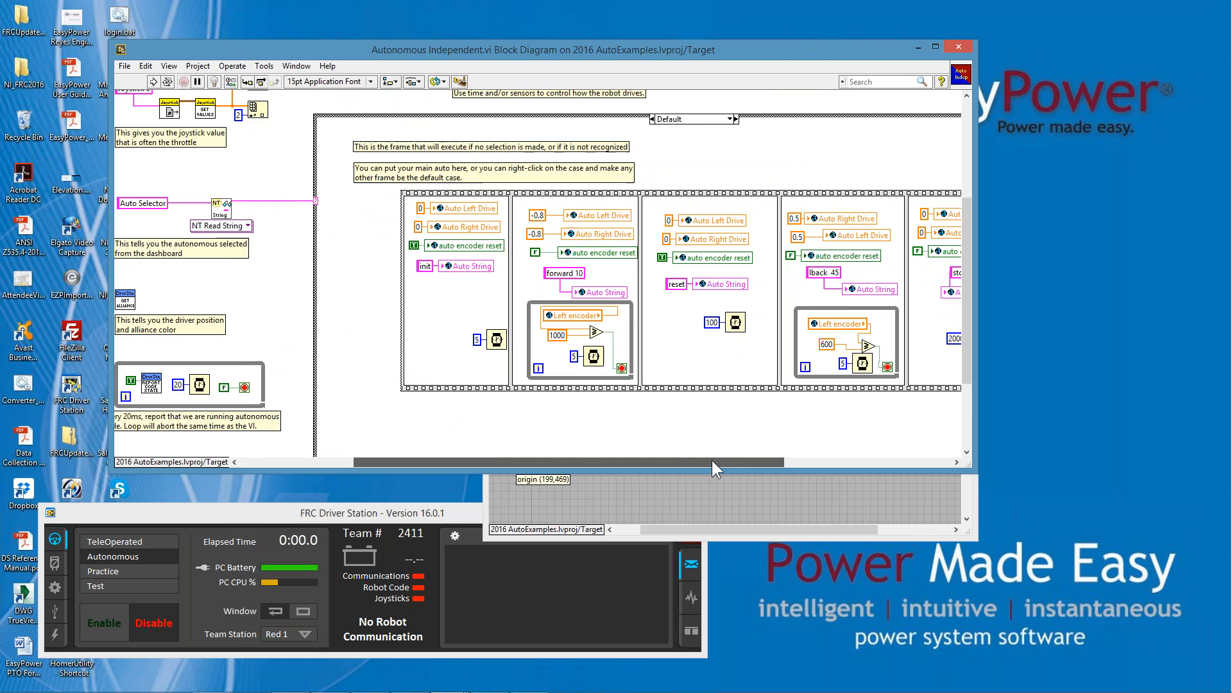
- List the case structure's autonomous cases and view Alternative 1
click(716, 118)
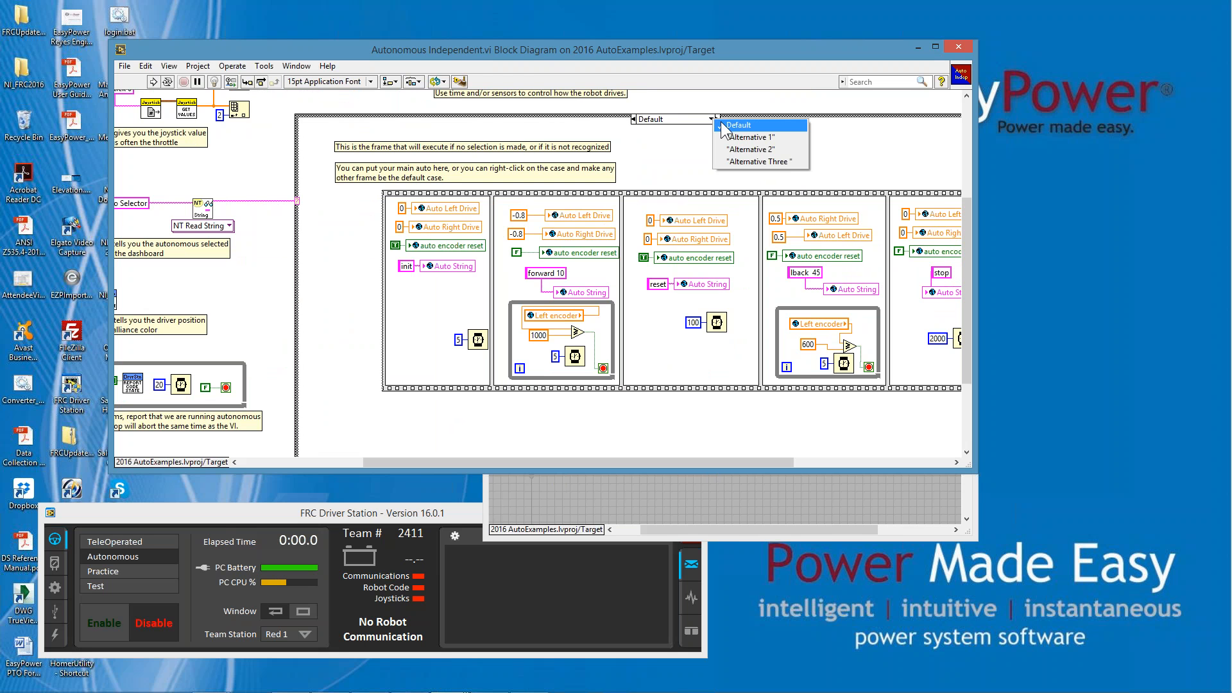
mouse_move(756, 137)
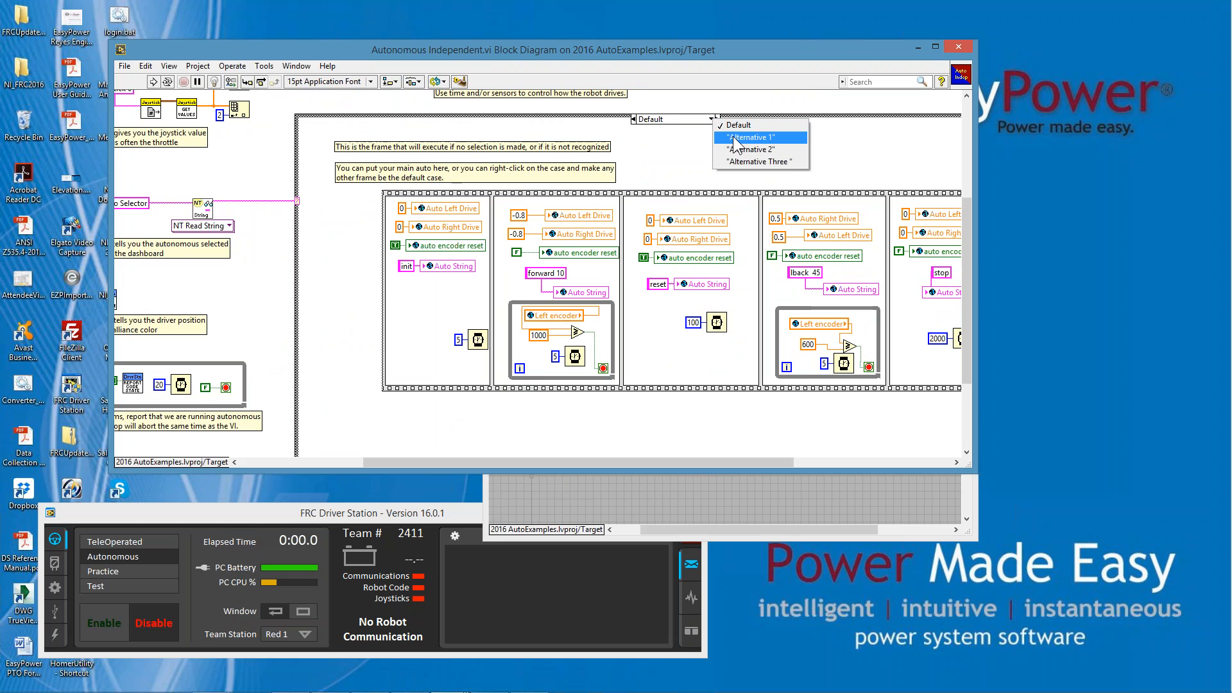
mouse_move(757, 150)
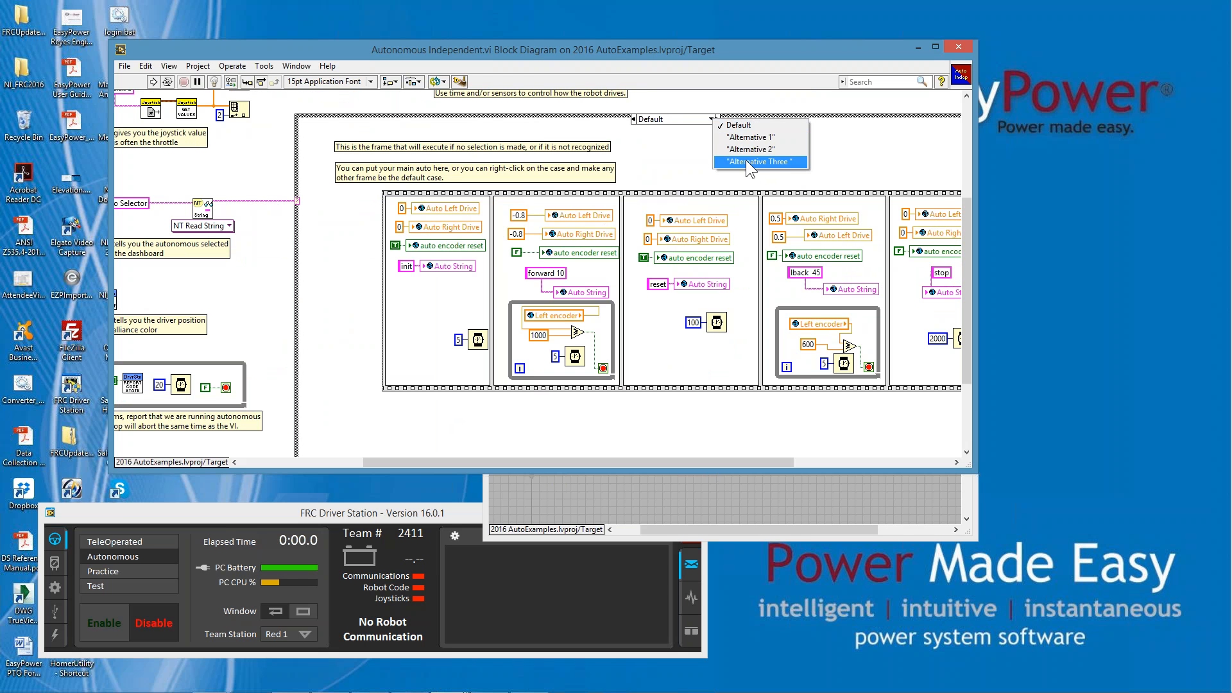
mouse_move(748, 171)
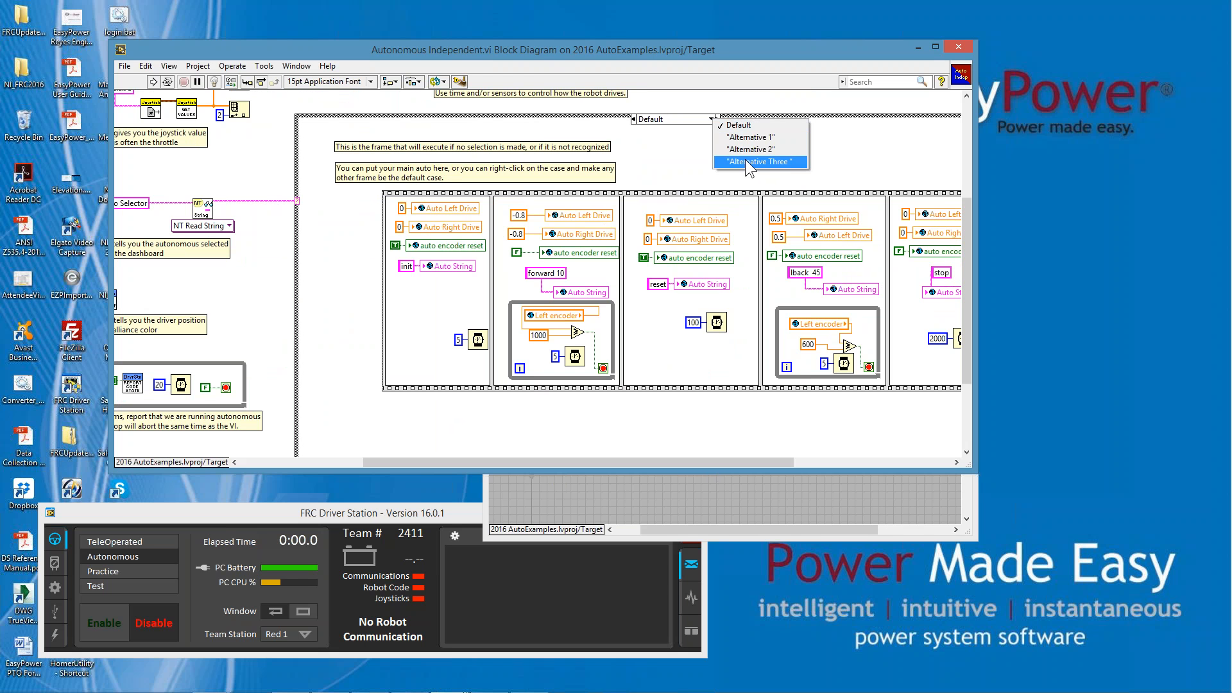
mouse_move(722, 130)
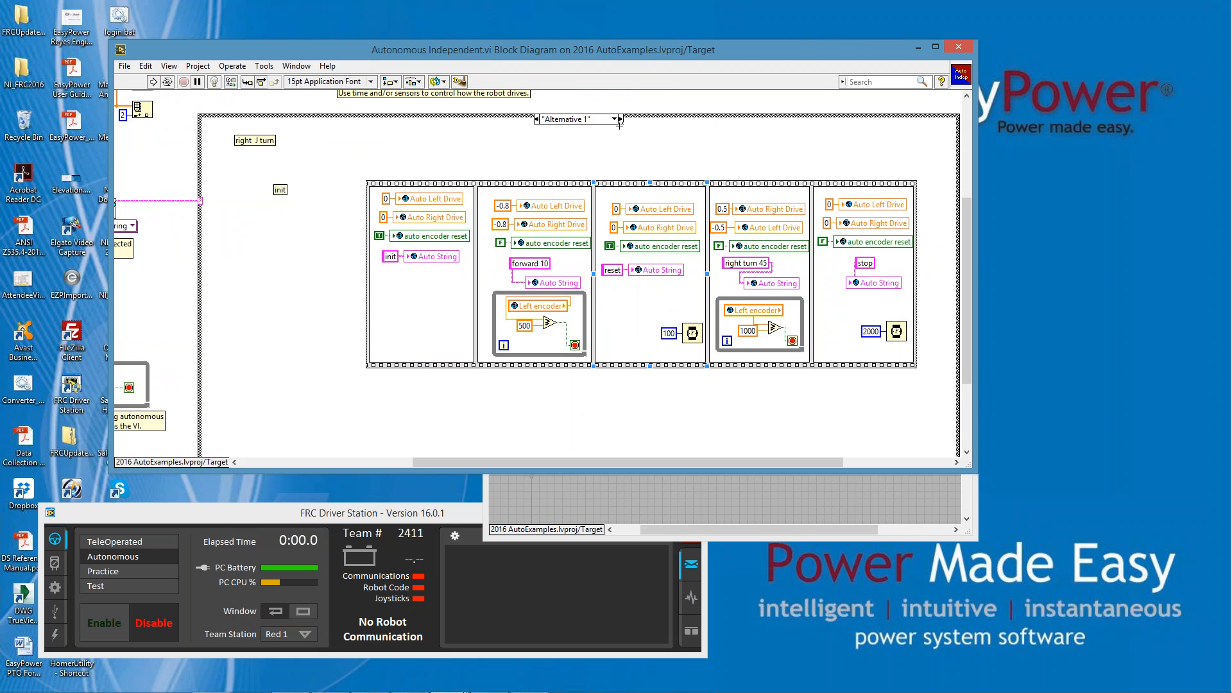
- Step through the Alternative 2 and Alternative Three cases
click(612, 119)
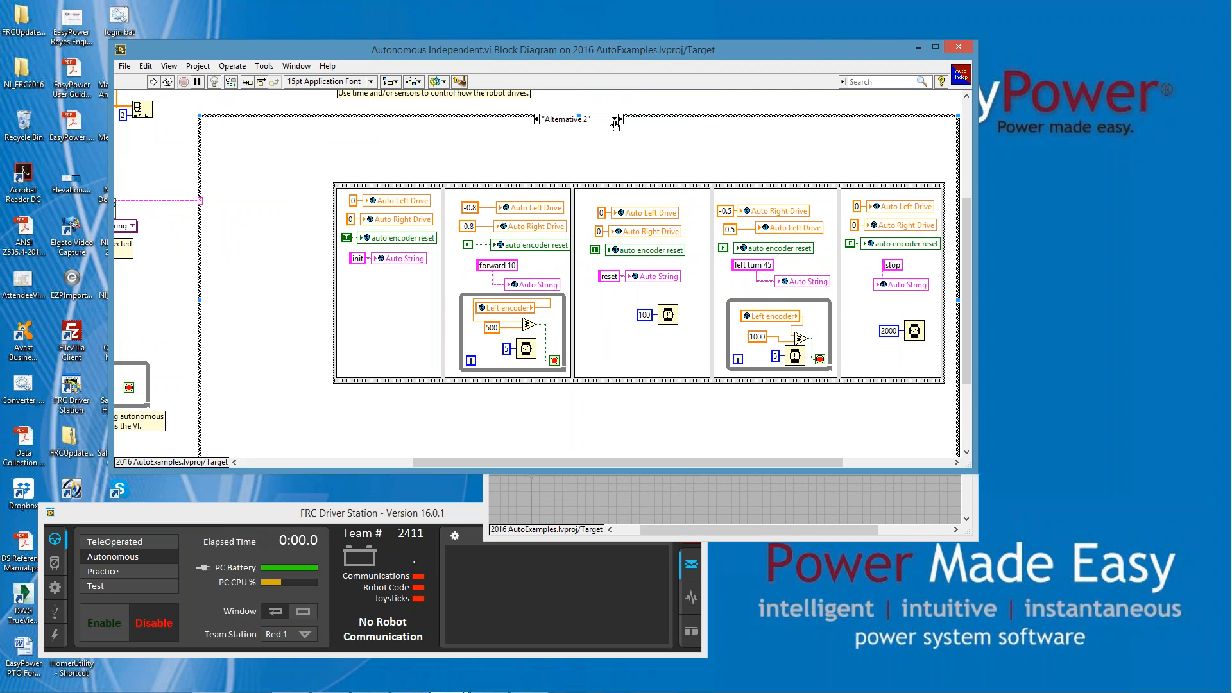
click(617, 119)
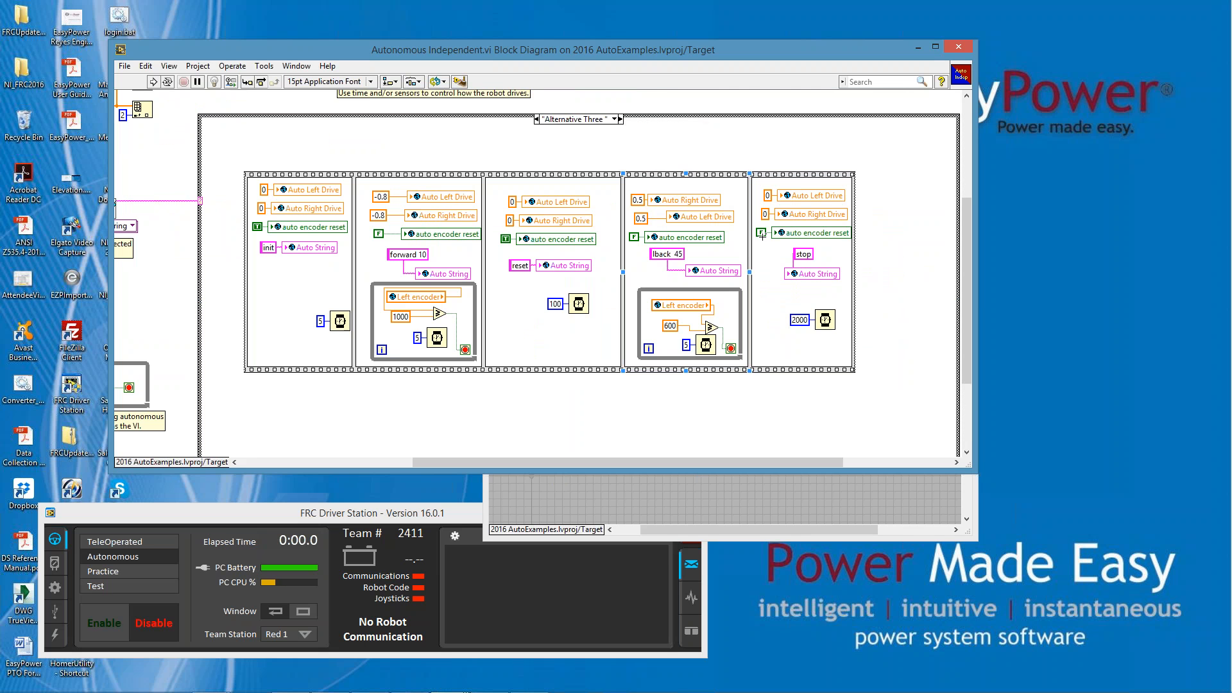
mouse_move(554, 206)
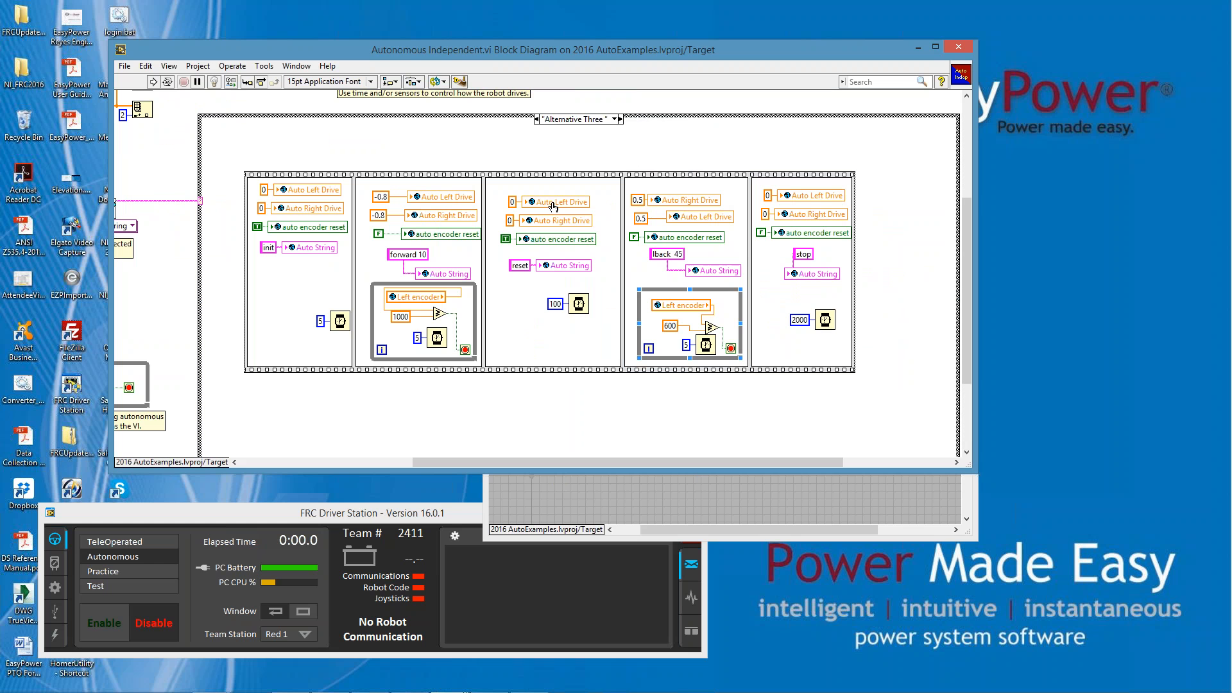
mouse_move(705, 235)
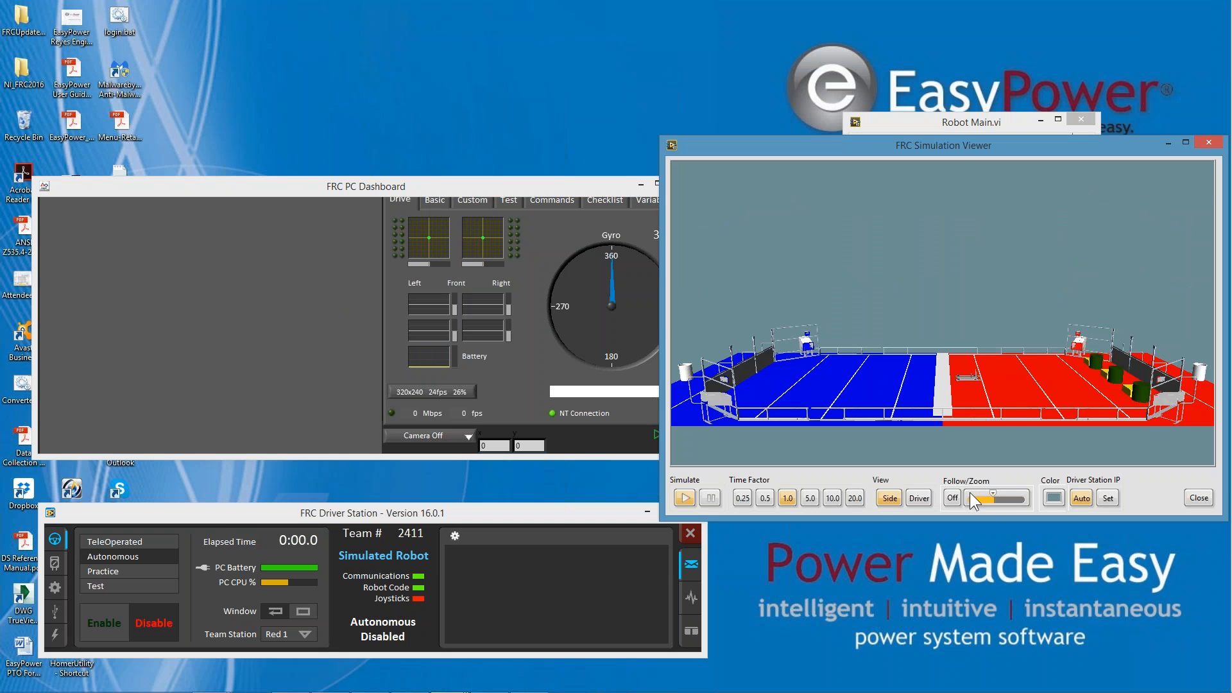
- Turn on Follow/Zoom and enable the robot to run Alternative 1
click(951, 497)
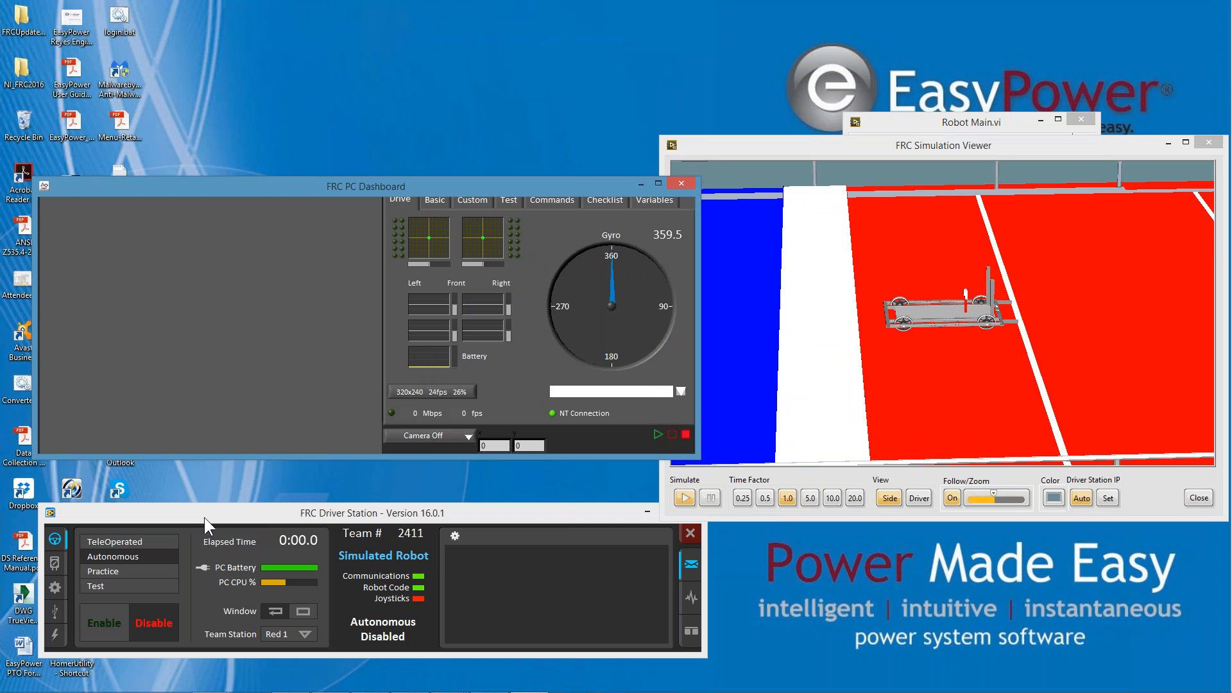
mouse_move(868, 134)
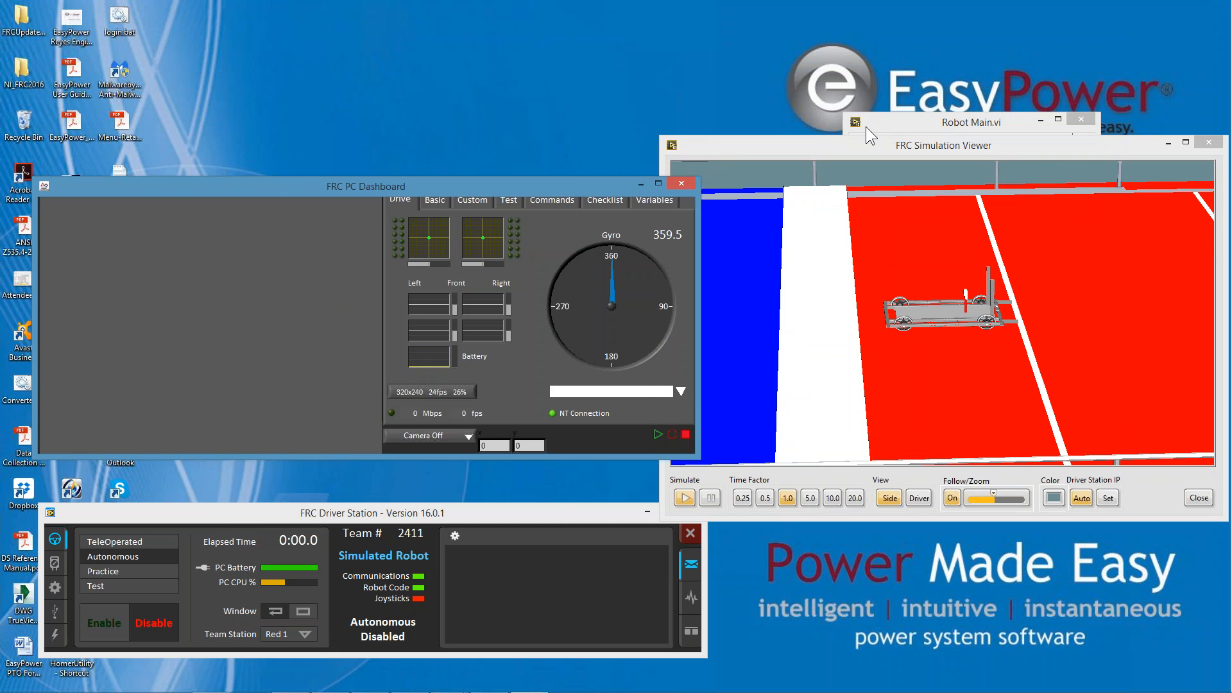
mouse_move(941, 505)
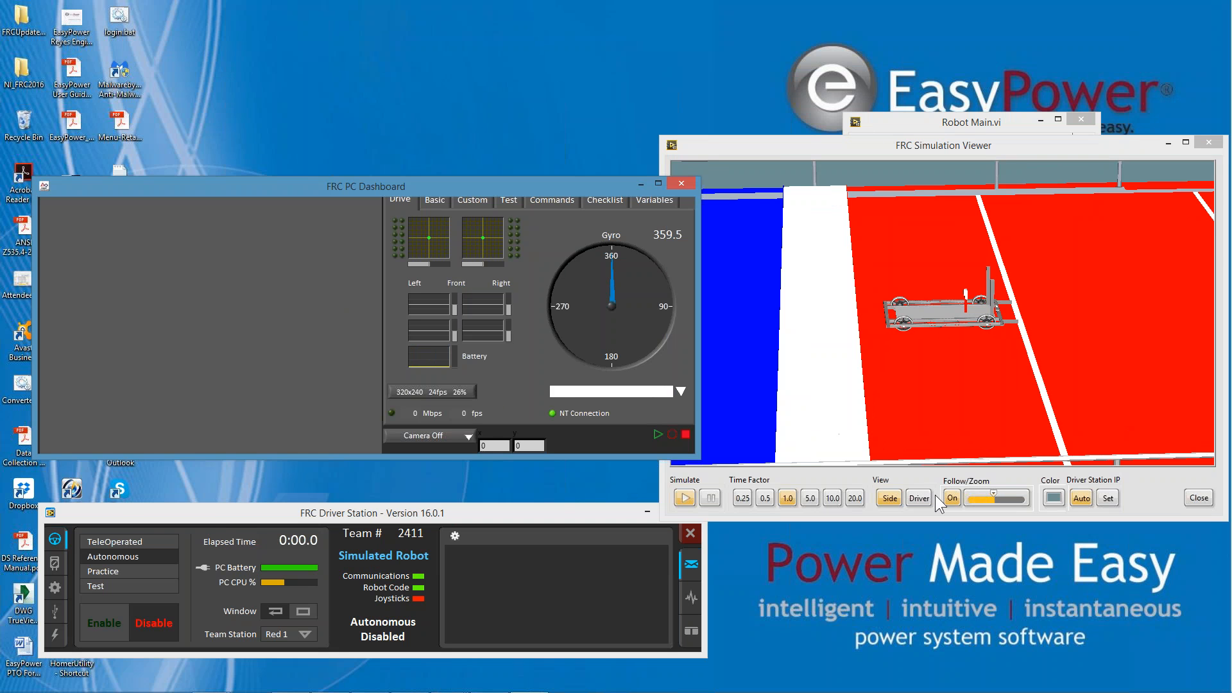
mouse_move(92, 610)
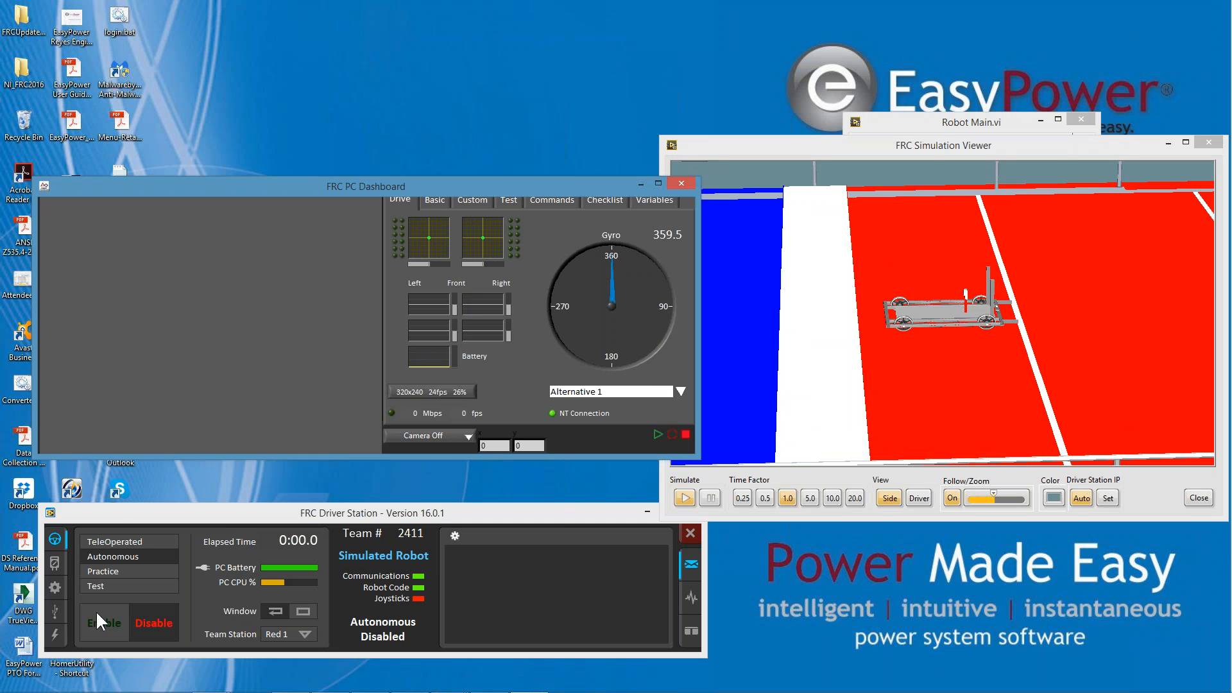
click(104, 622)
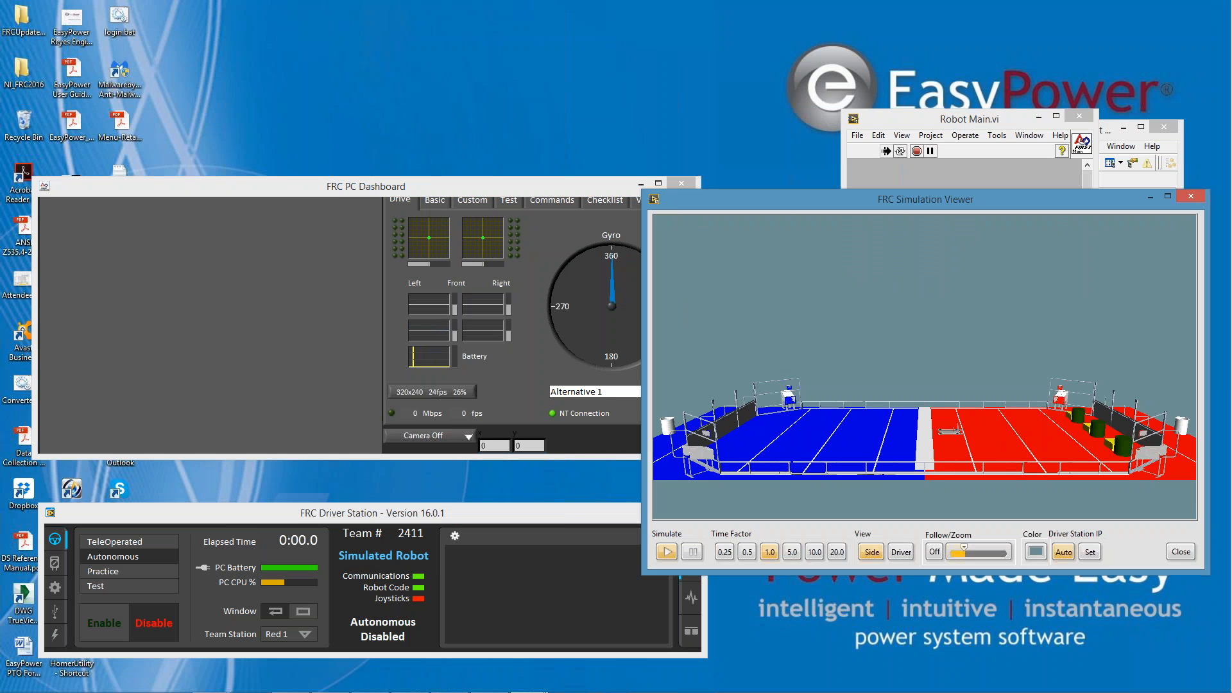
- With Follow/Zoom on, enable Alternative 2, then disable after the turn to ~273 degrees
click(935, 552)
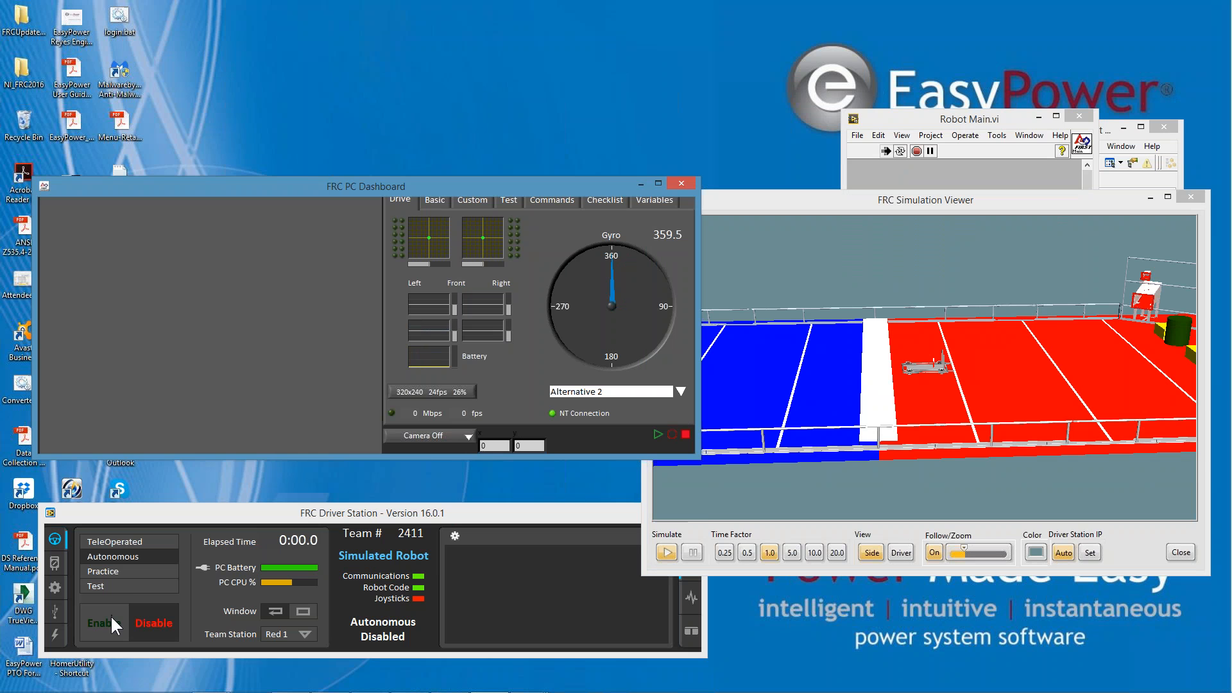
click(102, 622)
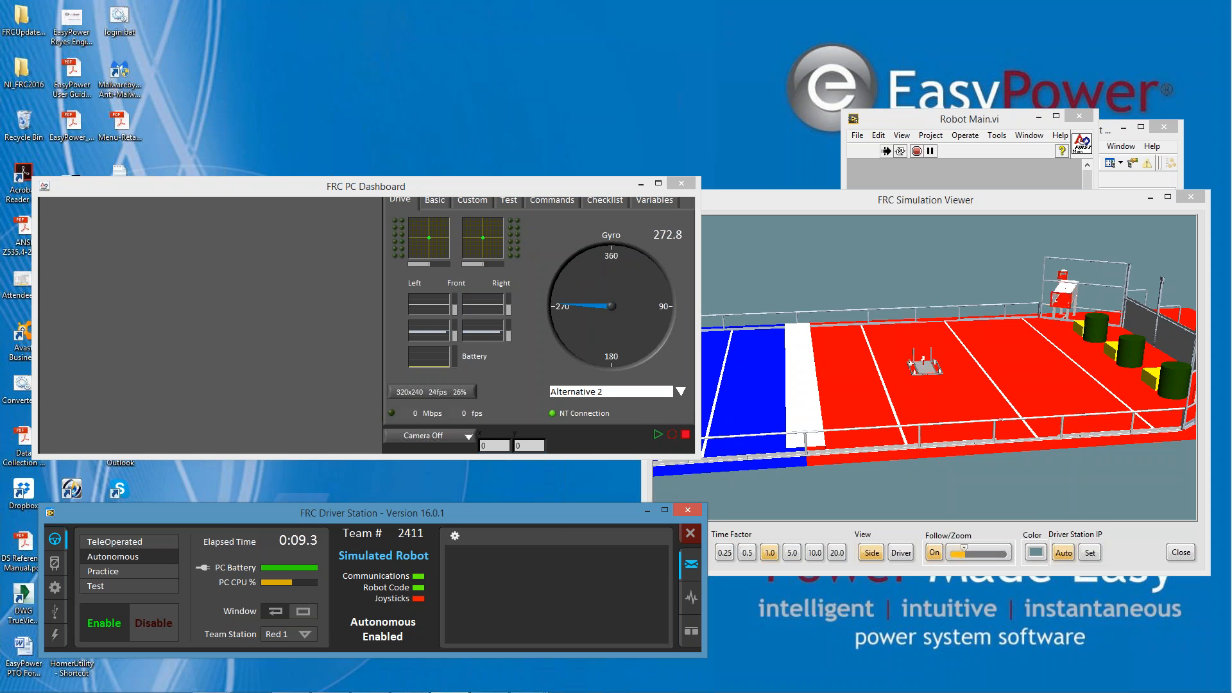
click(154, 623)
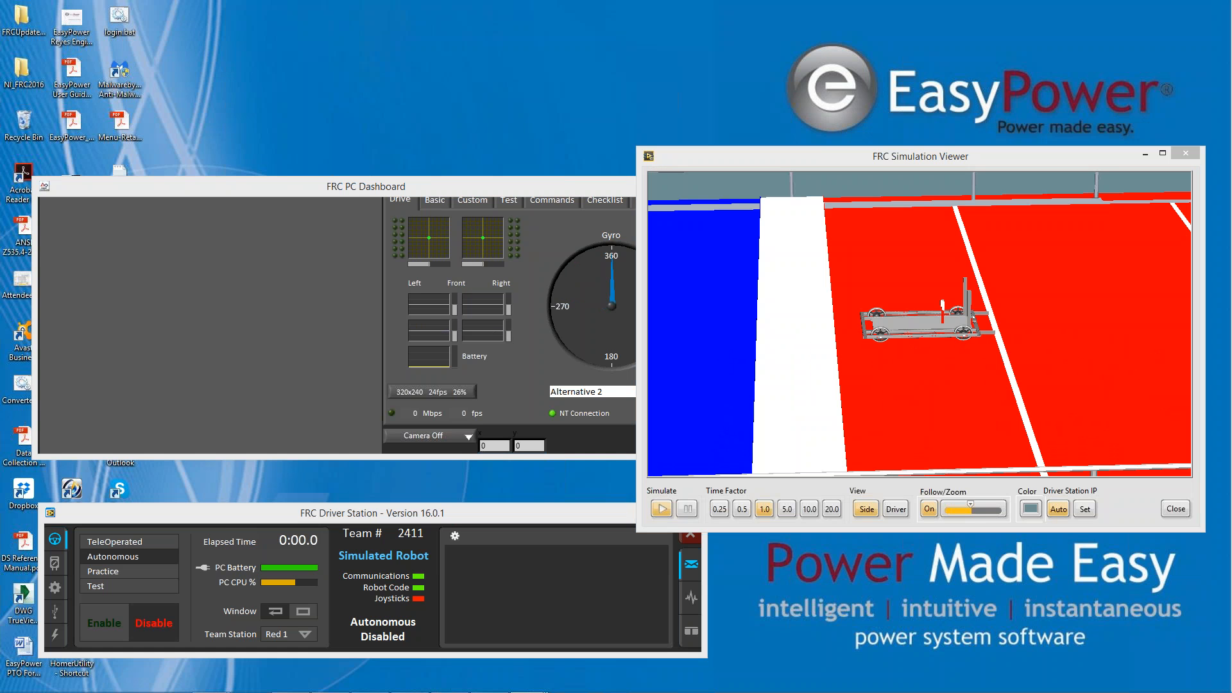
mouse_move(568, 291)
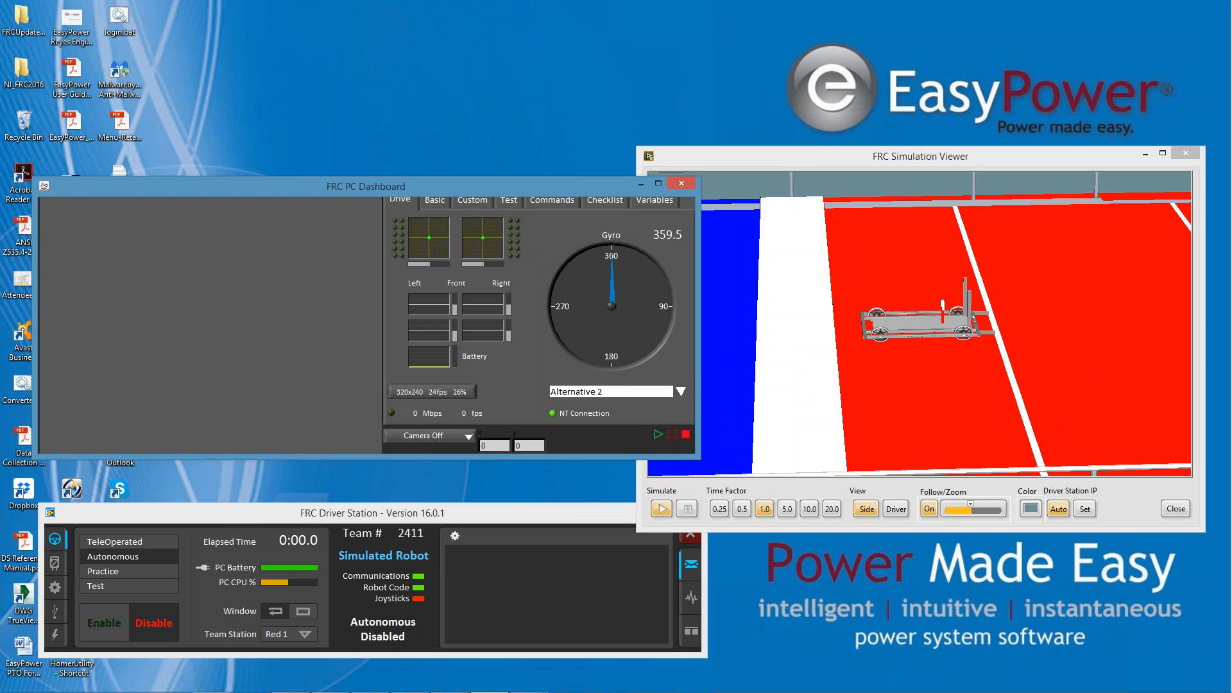
- Choose Alternative Three on the dashboard and enable the robot to run it
click(679, 392)
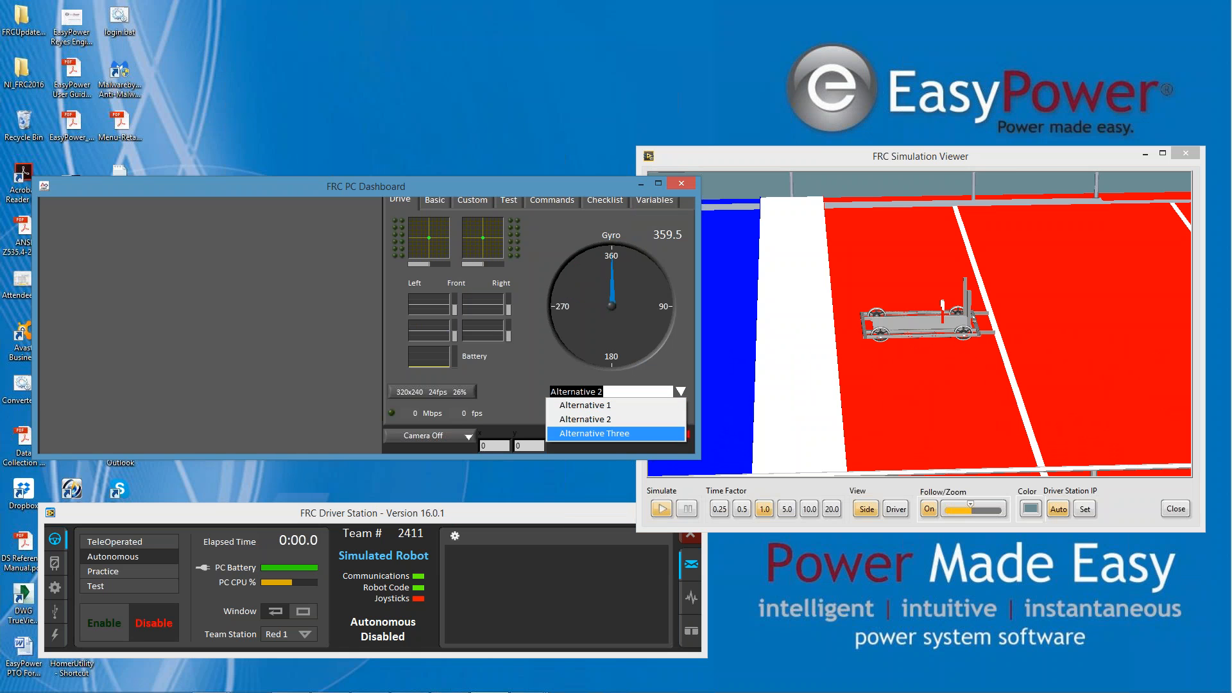
click(596, 433)
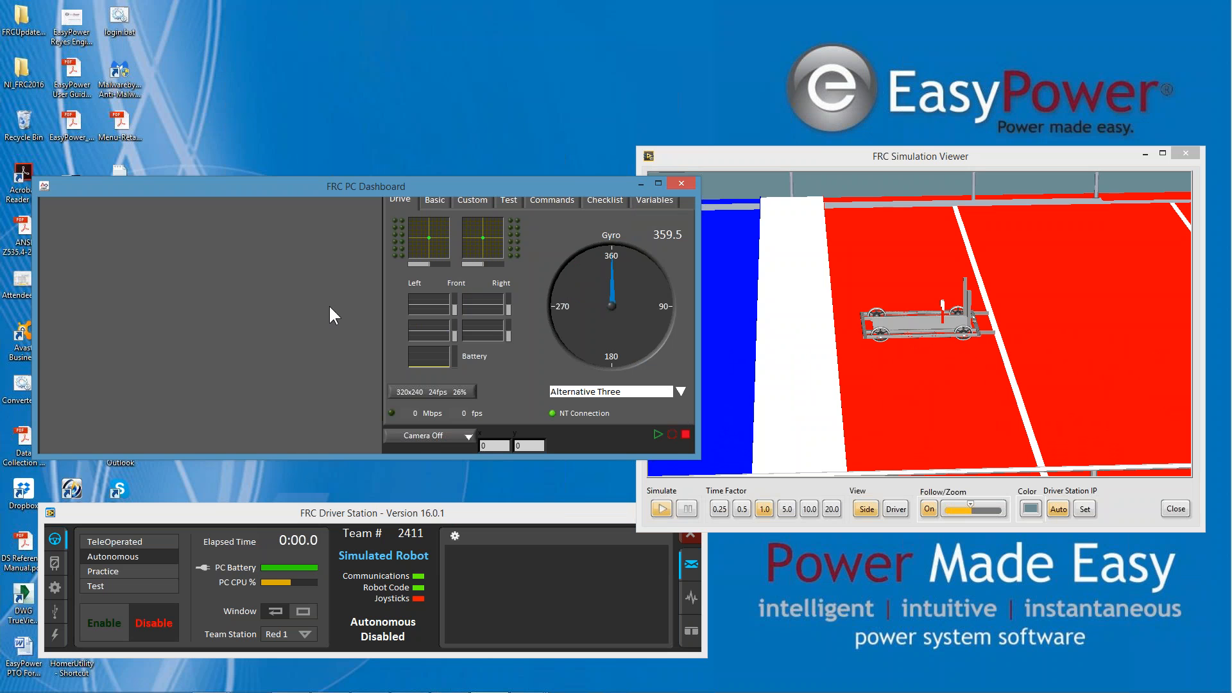
mouse_move(557, 363)
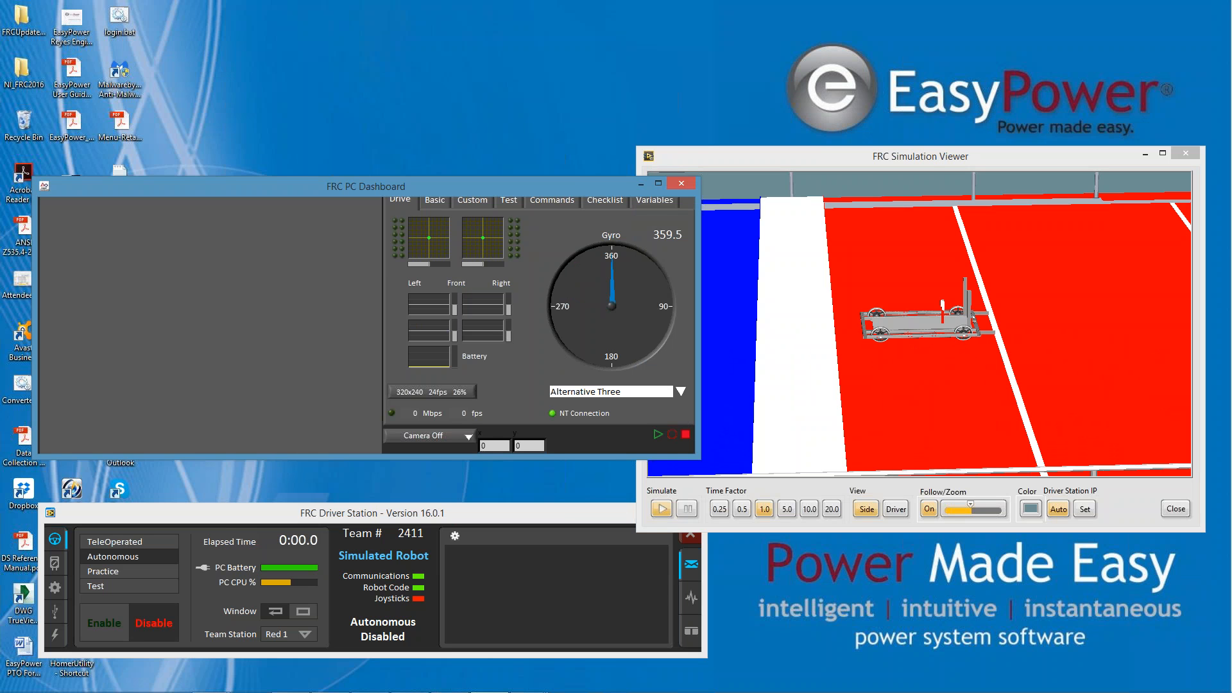
mouse_move(892, 477)
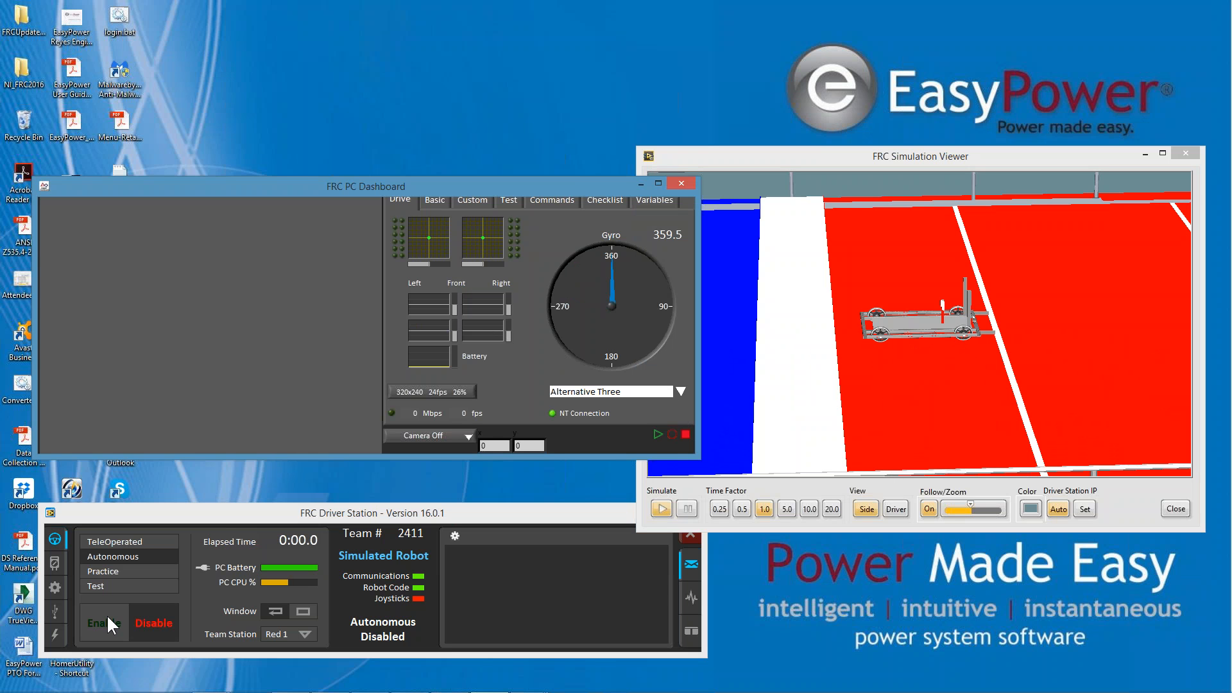
mouse_move(126, 631)
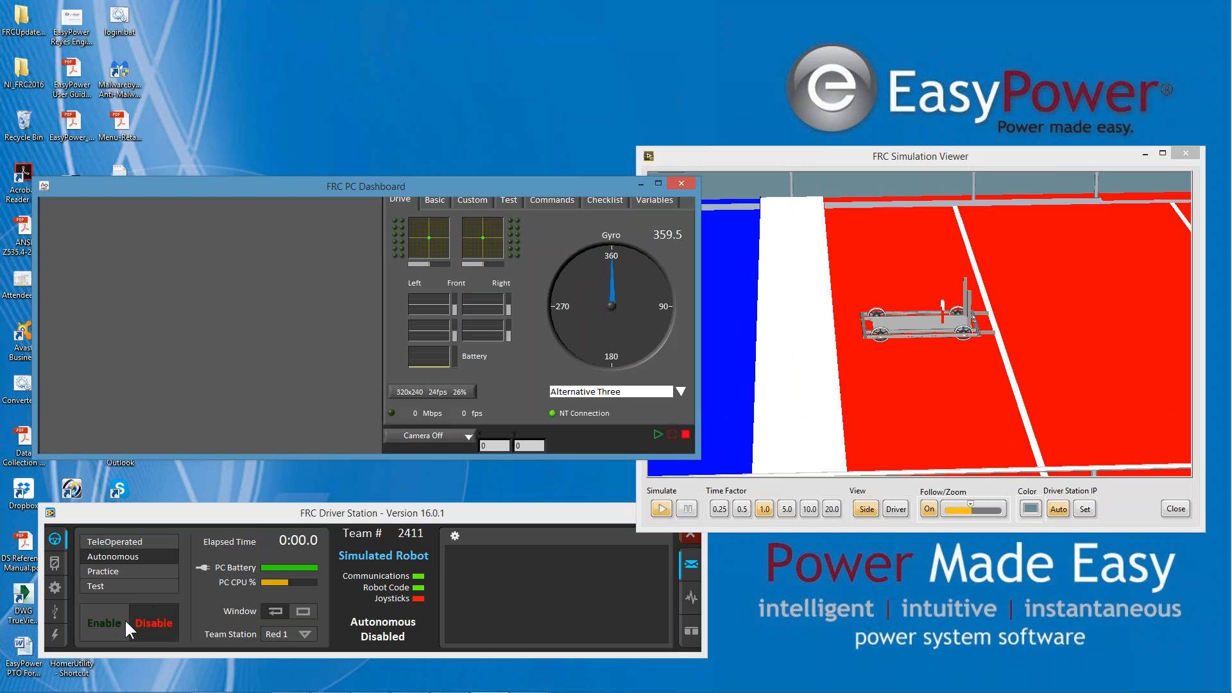
click(102, 622)
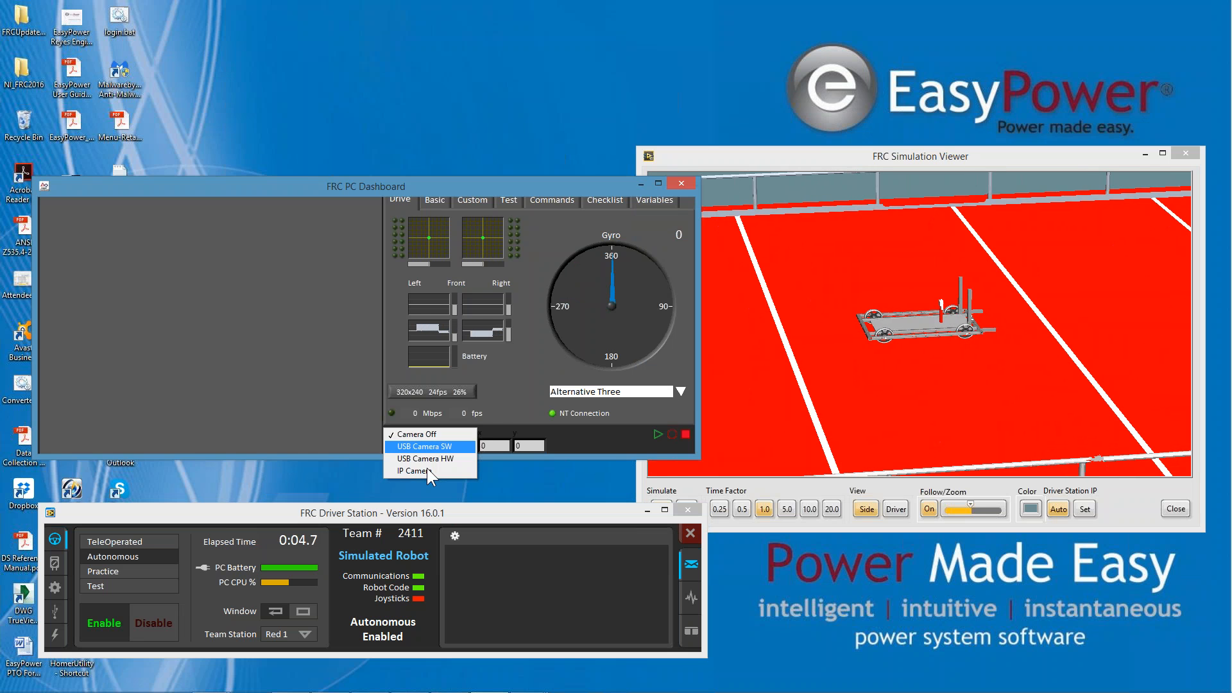
- Select IP Camera in the dashboard's Camera dropdown to show the live robot view
click(411, 469)
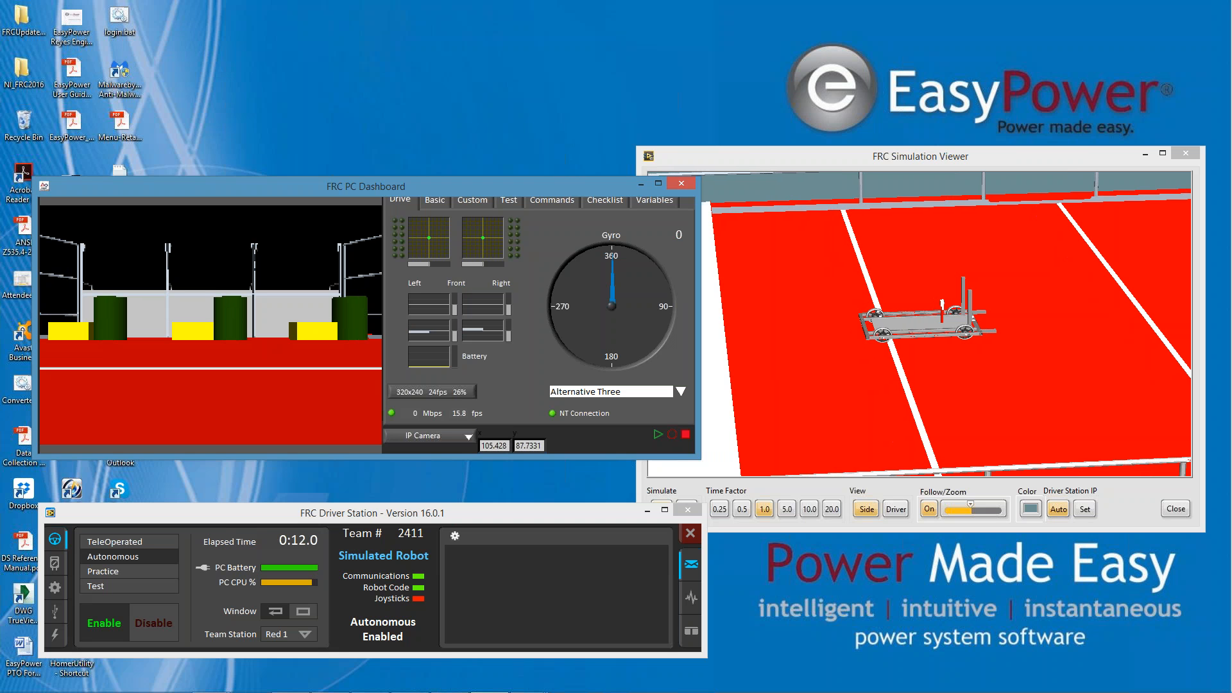
- Run Alternative 1: stop, restart, then stop the autonomous routine again
click(682, 391)
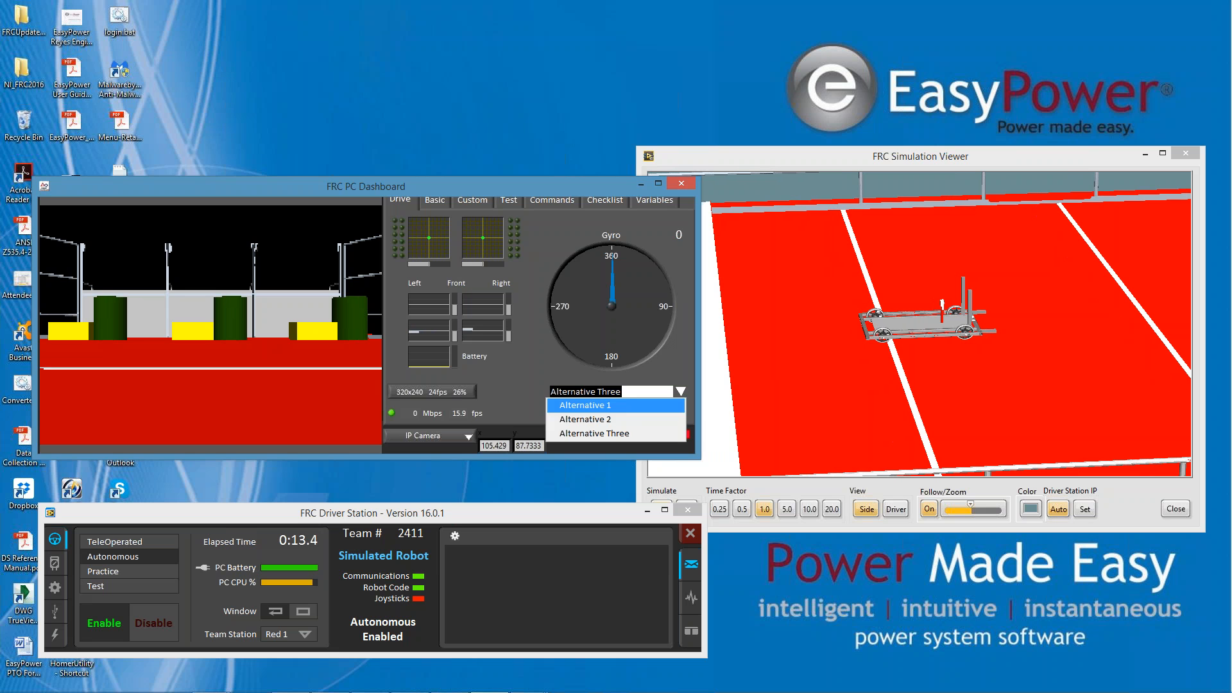
click(585, 405)
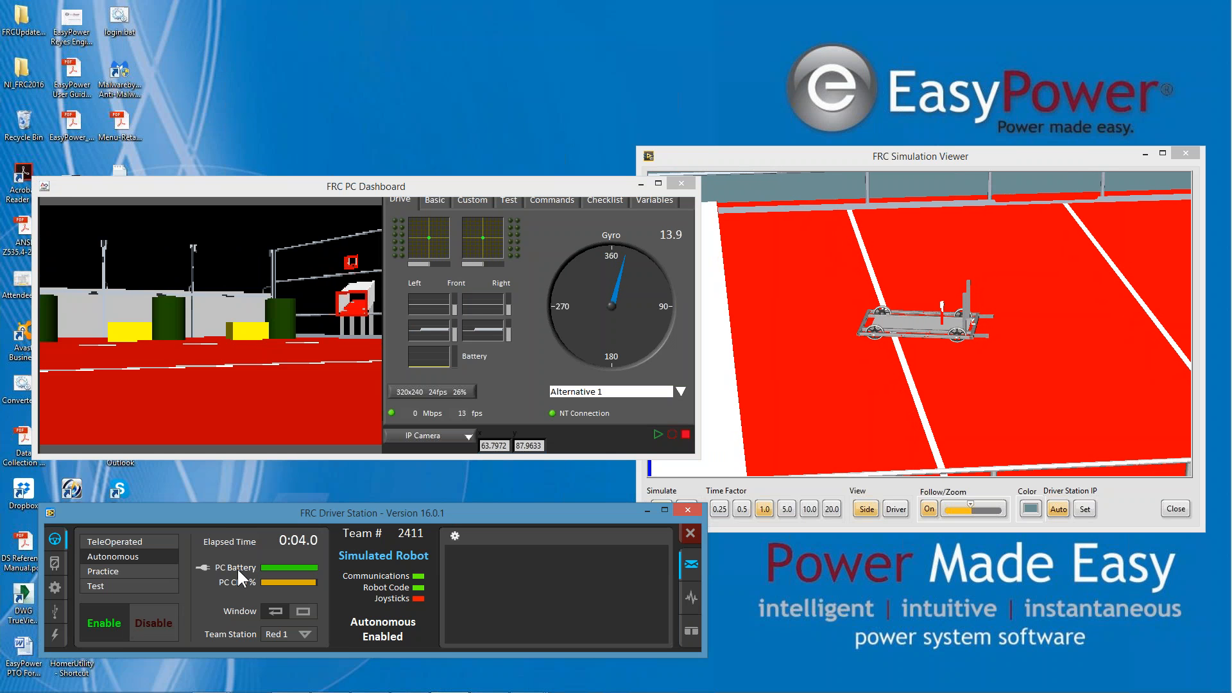
click(153, 622)
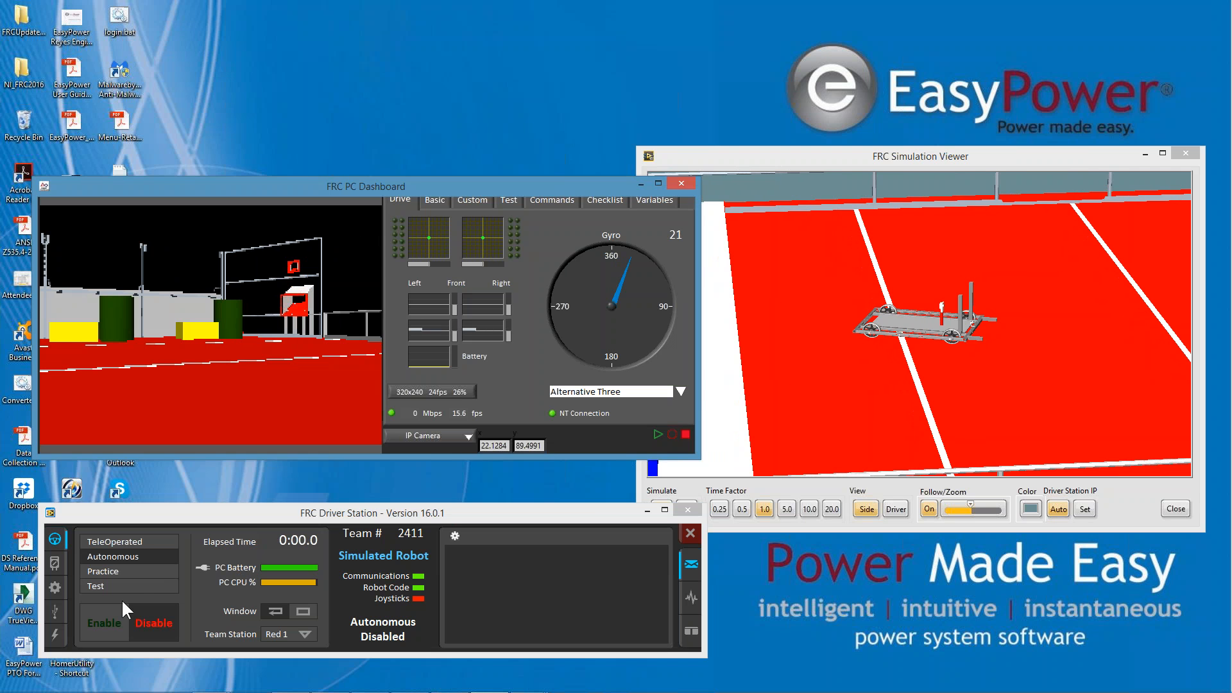
click(104, 623)
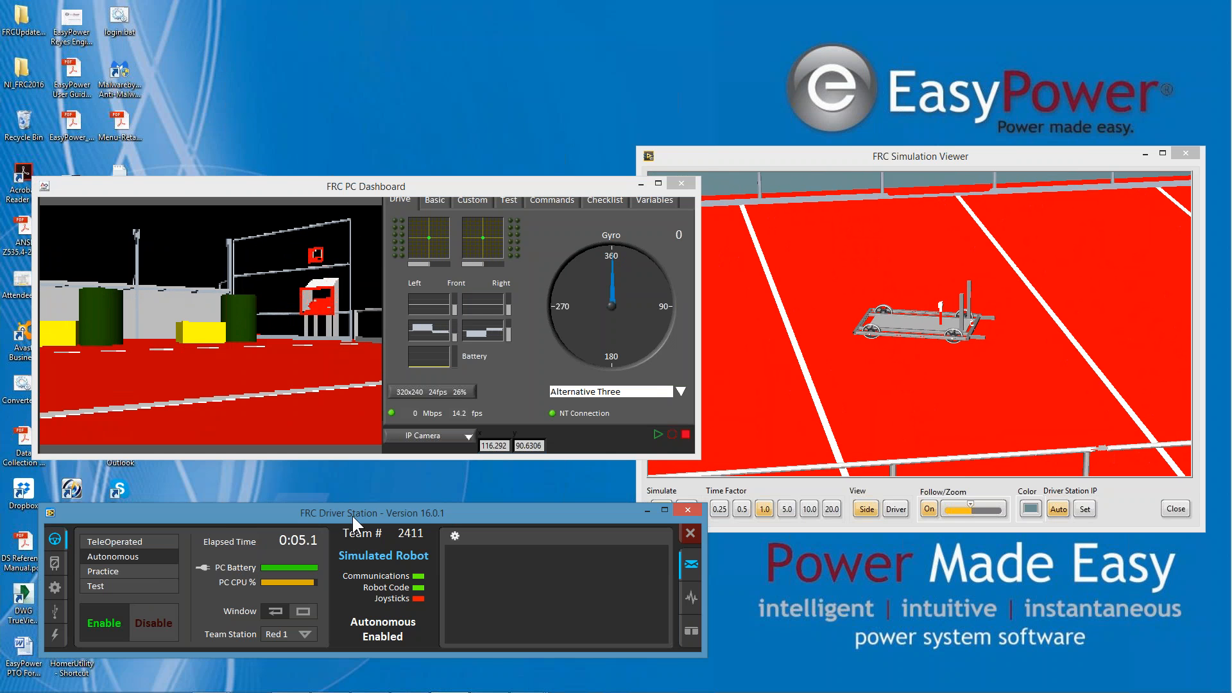
click(154, 622)
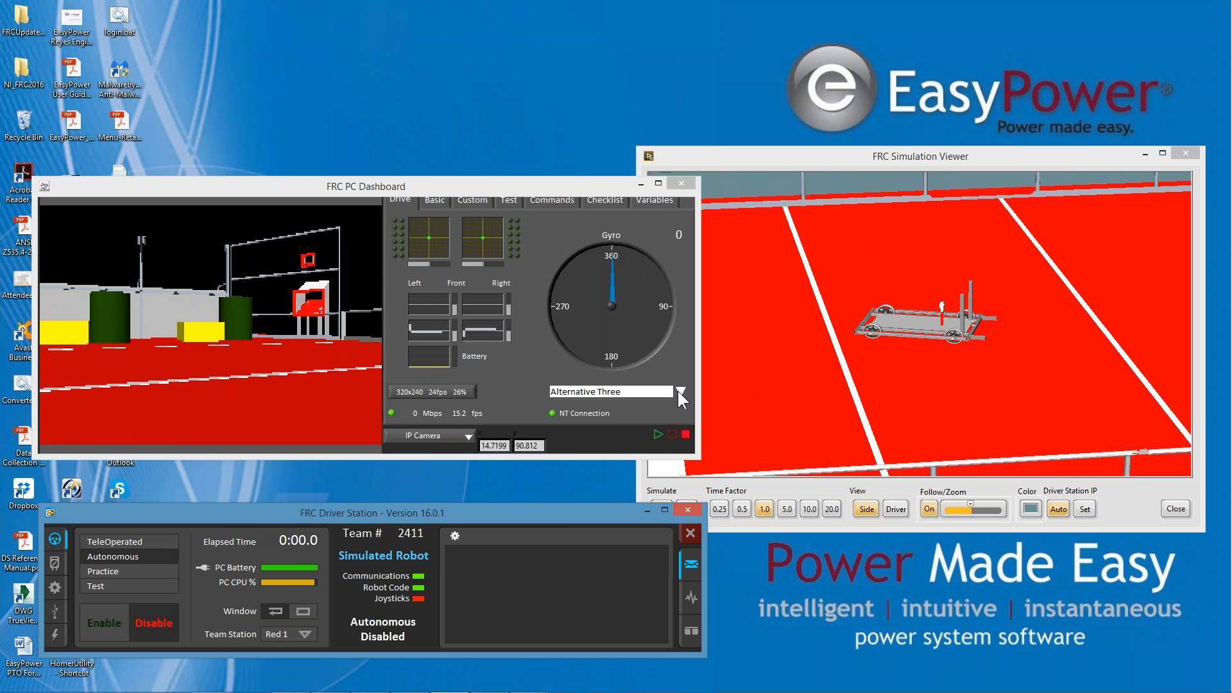
- Choose Alternative 2 from the routine chooser and start its autonomous run
click(680, 391)
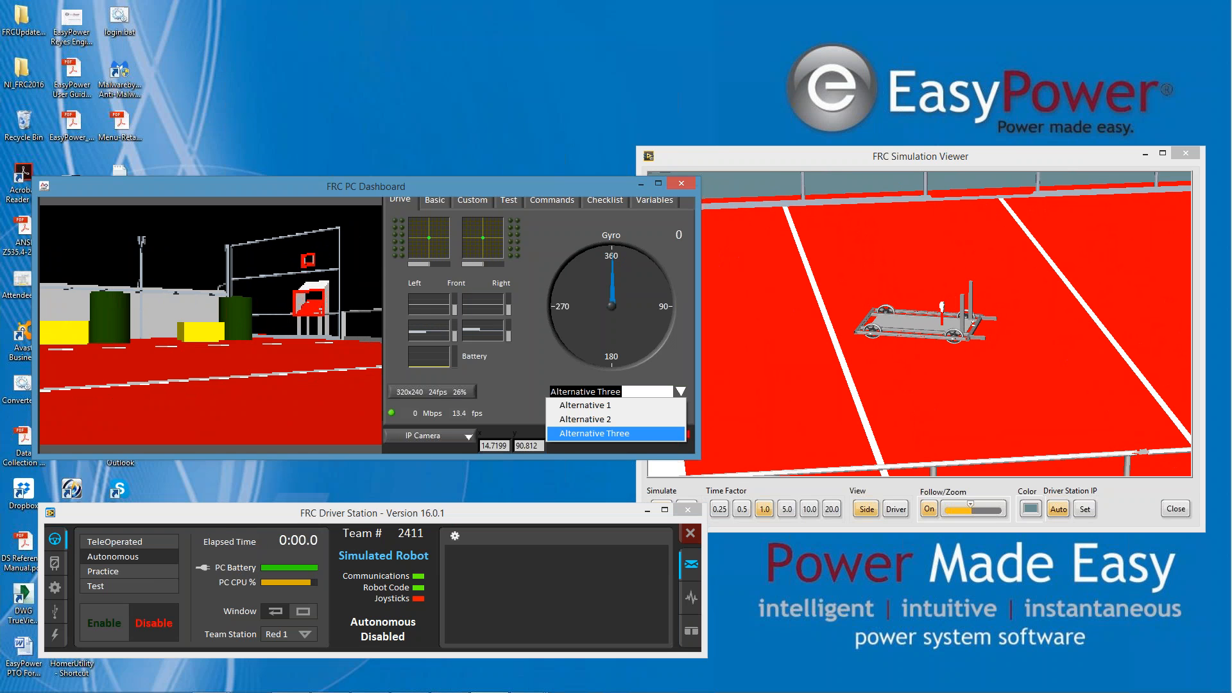
click(584, 417)
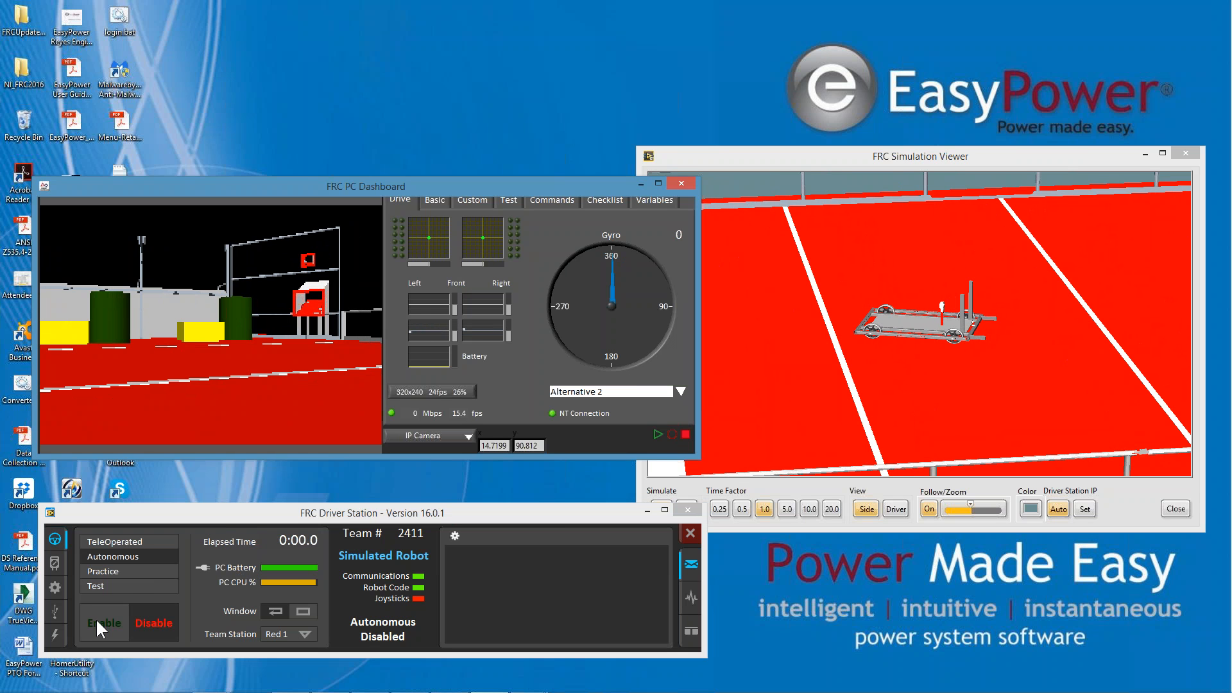
click(102, 622)
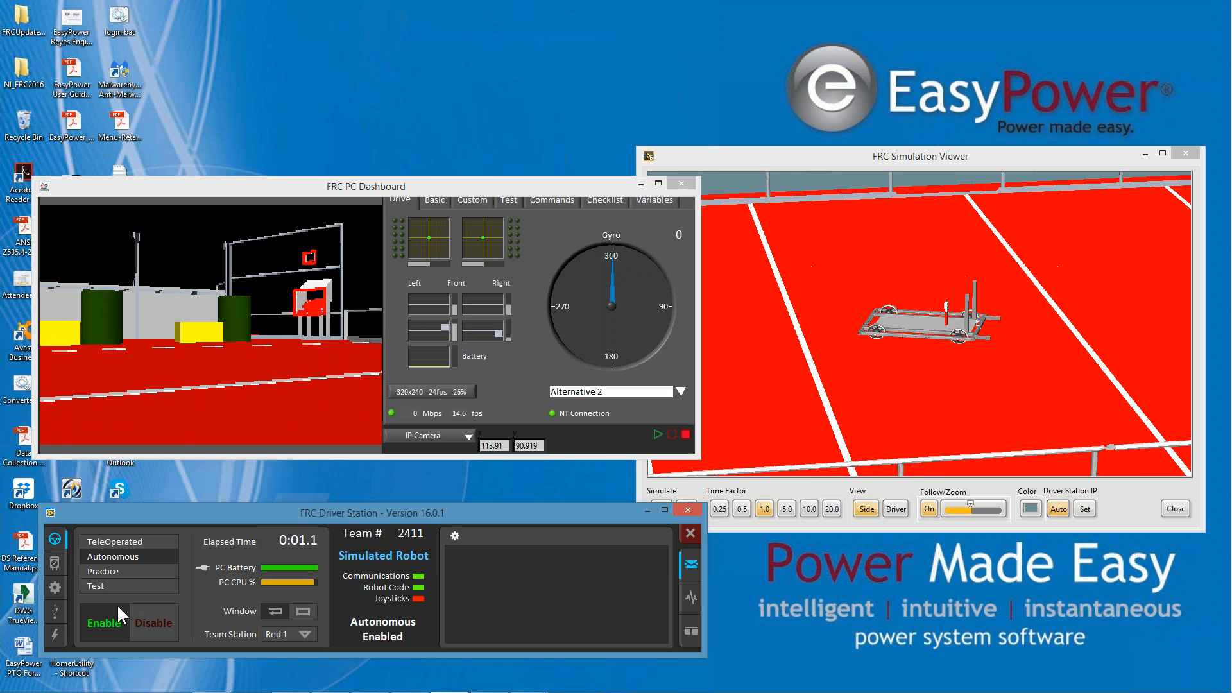